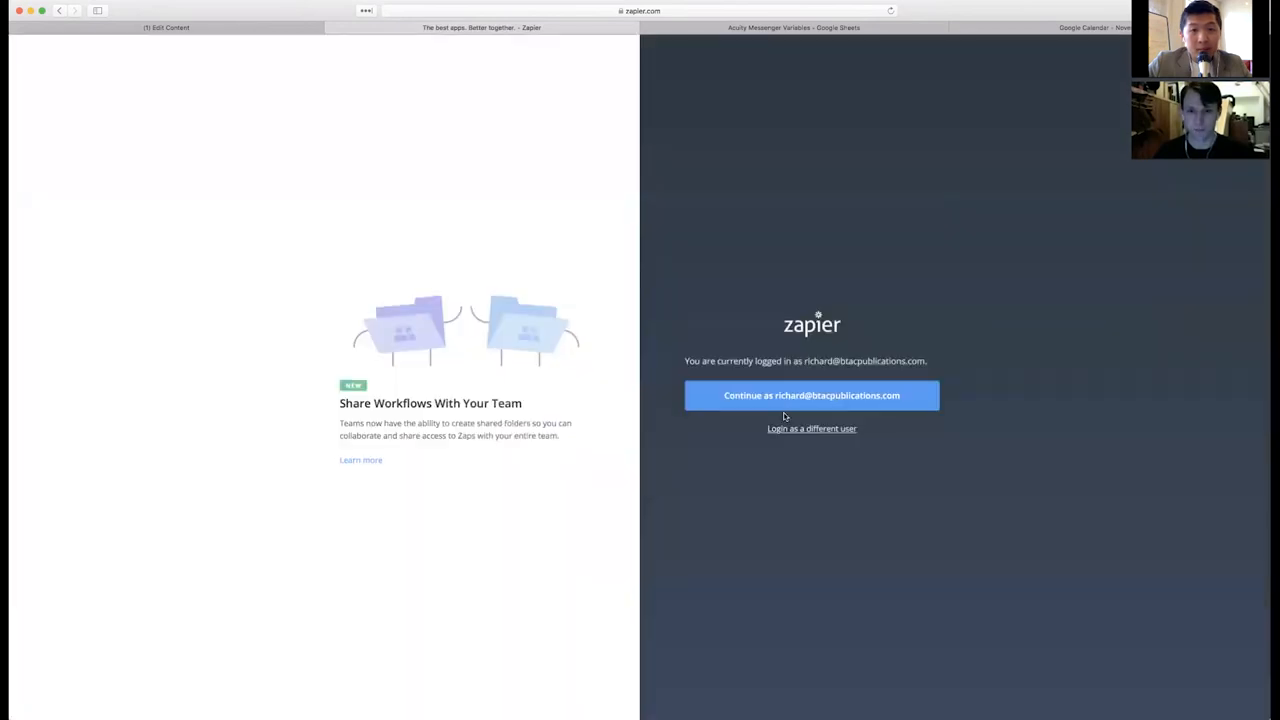
- Sign in to Zapier as the current user and land in the Phone Call Appointment zap editor
click(812, 396)
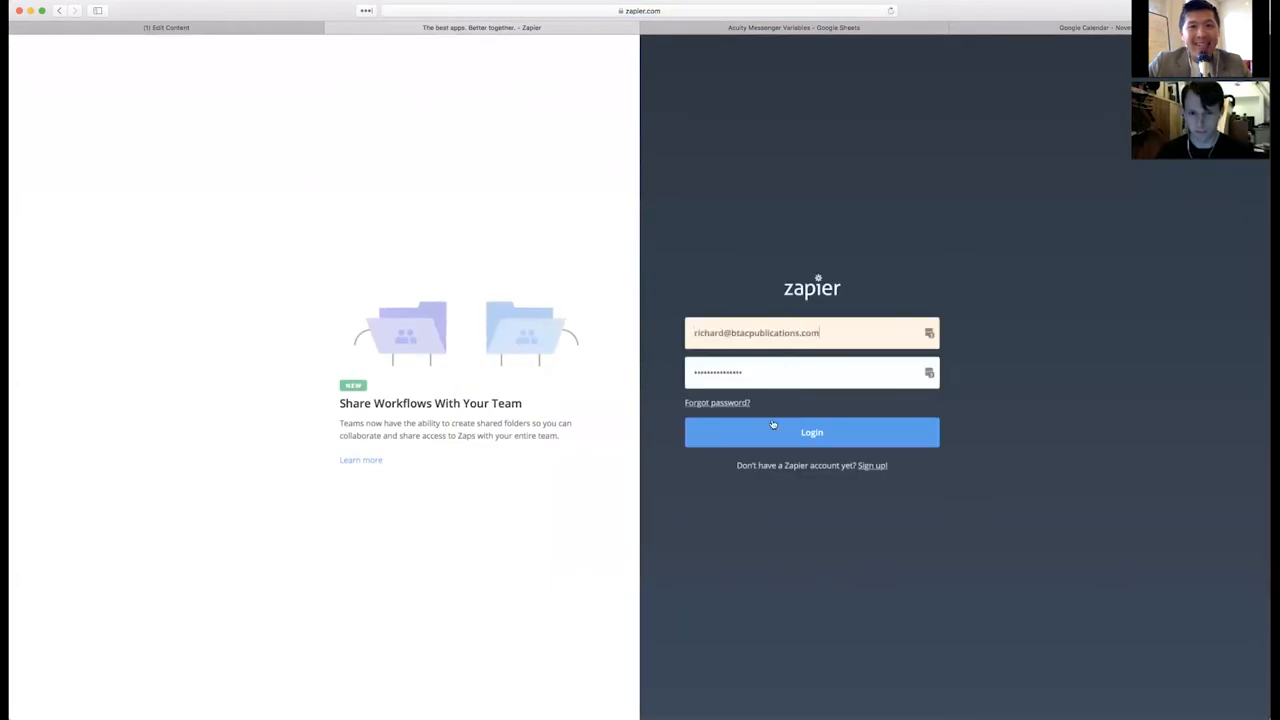
click(812, 432)
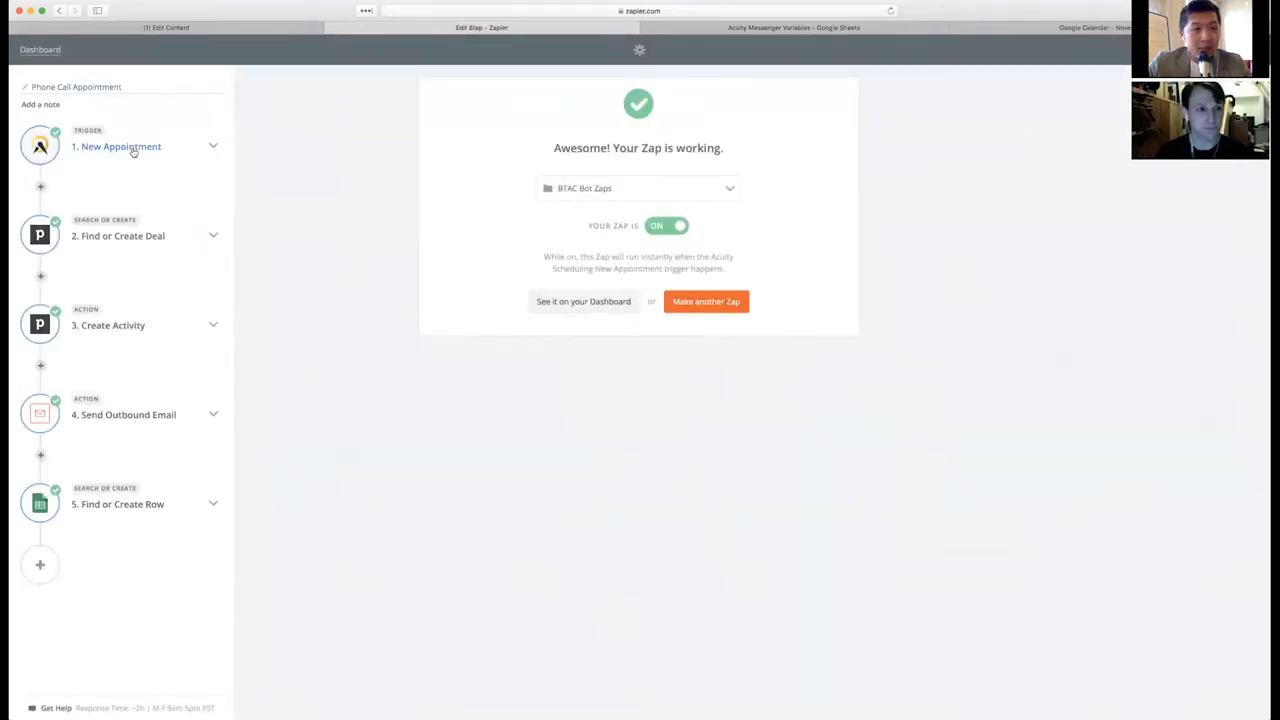
- Review the New Appointment trigger's options, filtered to Phone Call appointment types
click(116, 146)
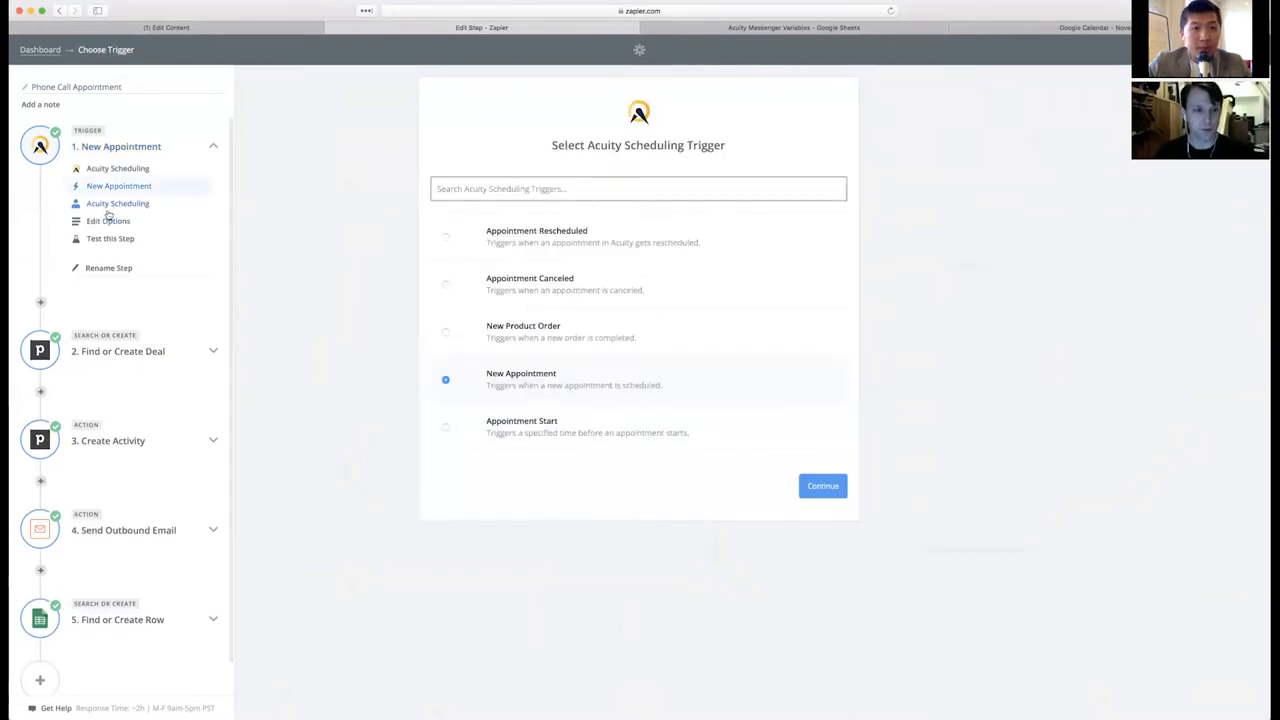
click(822, 486)
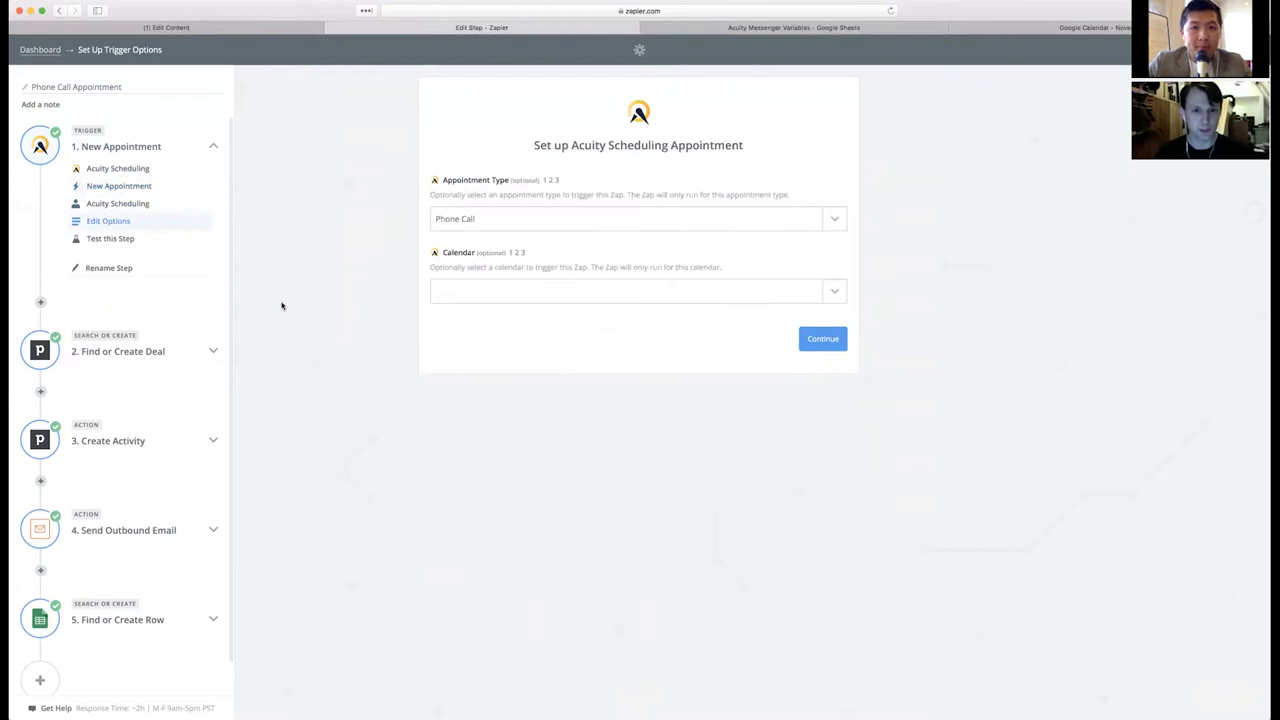
mouse_move(136, 364)
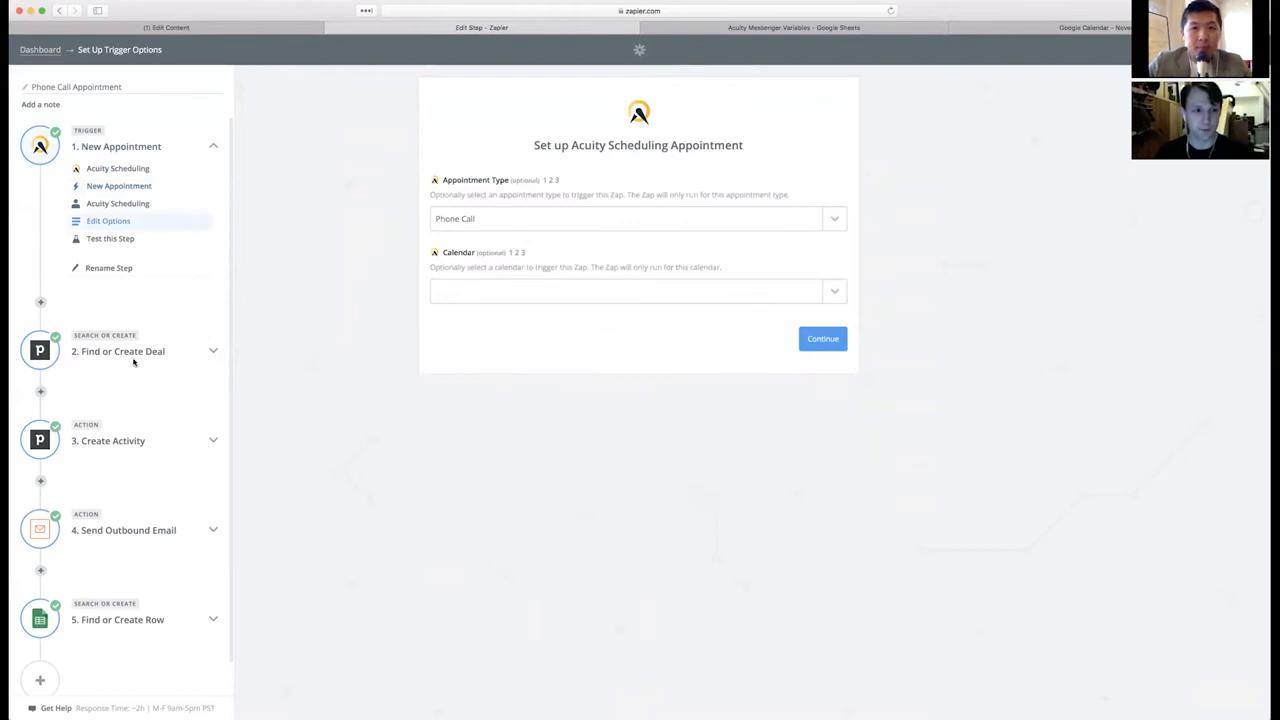
- Review the Find or Create Deal, Create Activity and Send Outbound Email steps in turn
click(118, 352)
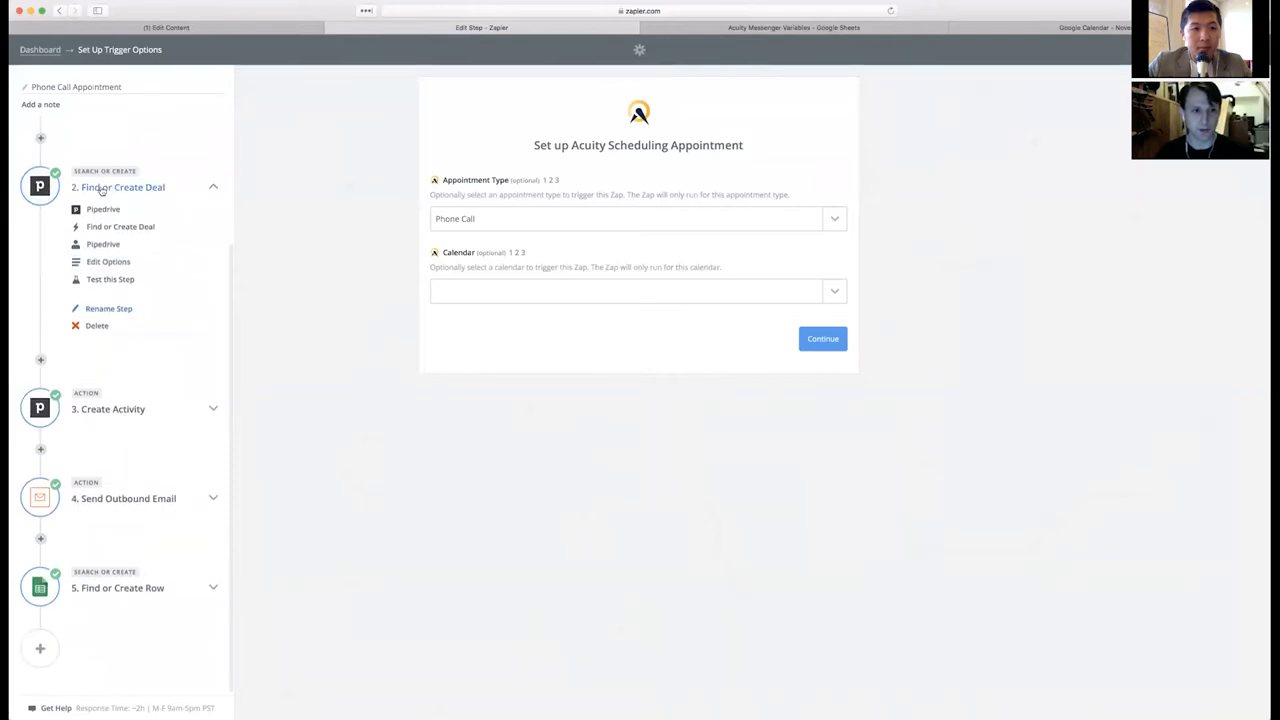
click(112, 408)
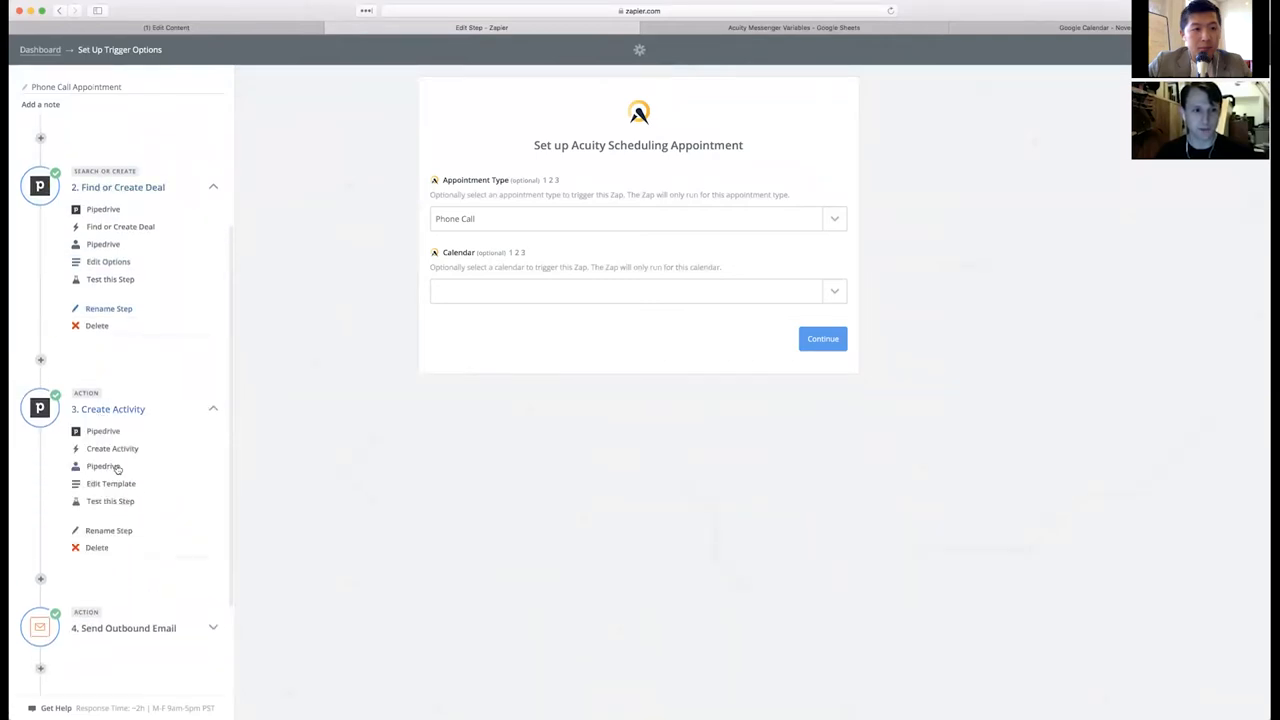
scroll(down, 3)
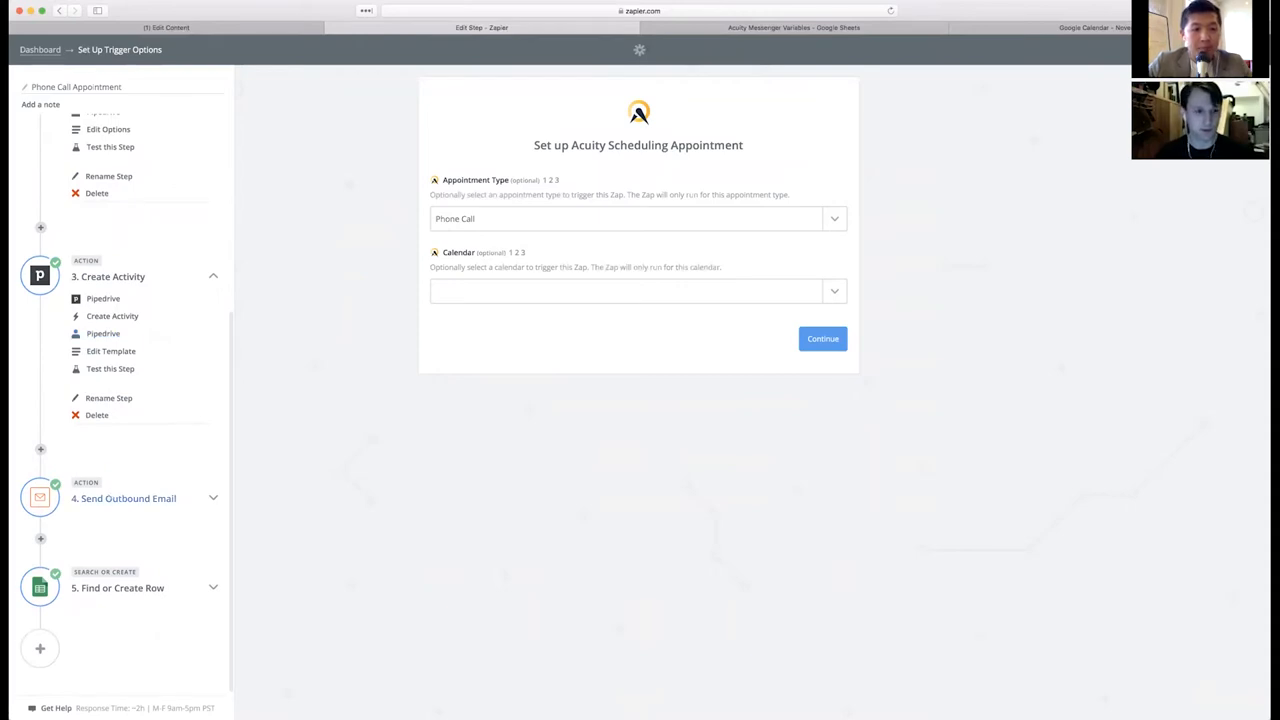
click(124, 498)
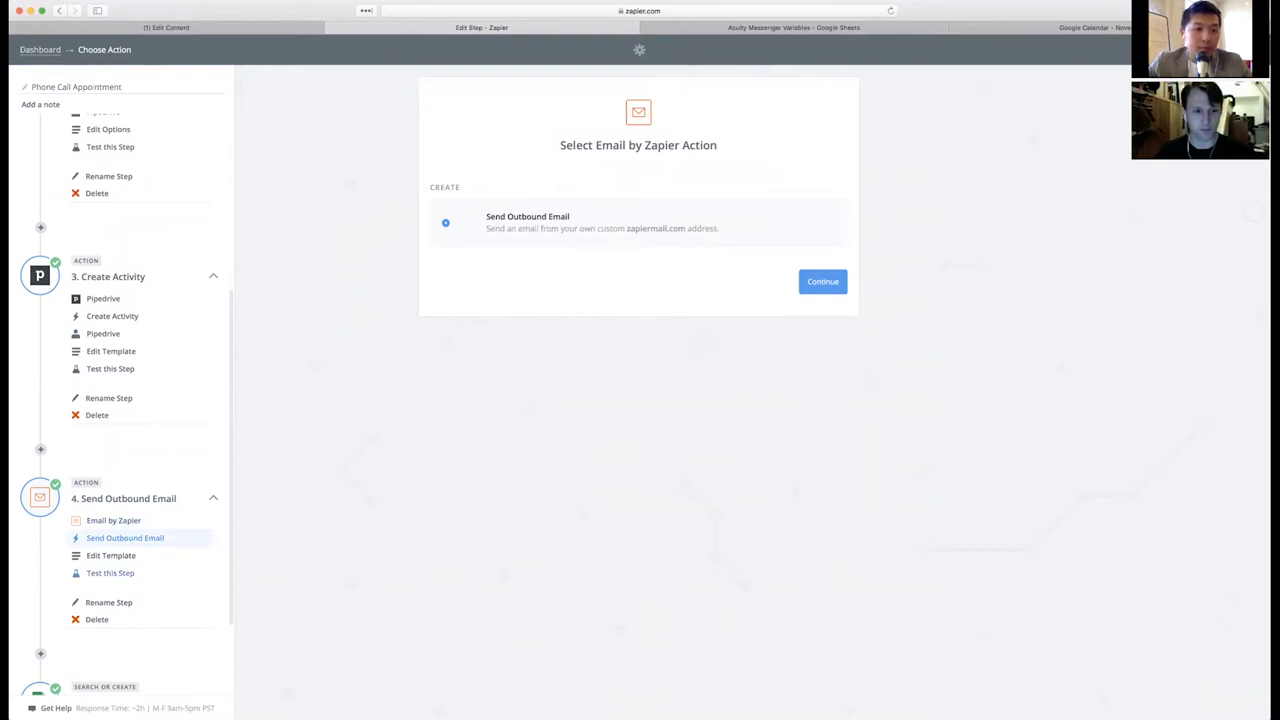
- Review the outbound email template fields built from the appointment data
click(822, 280)
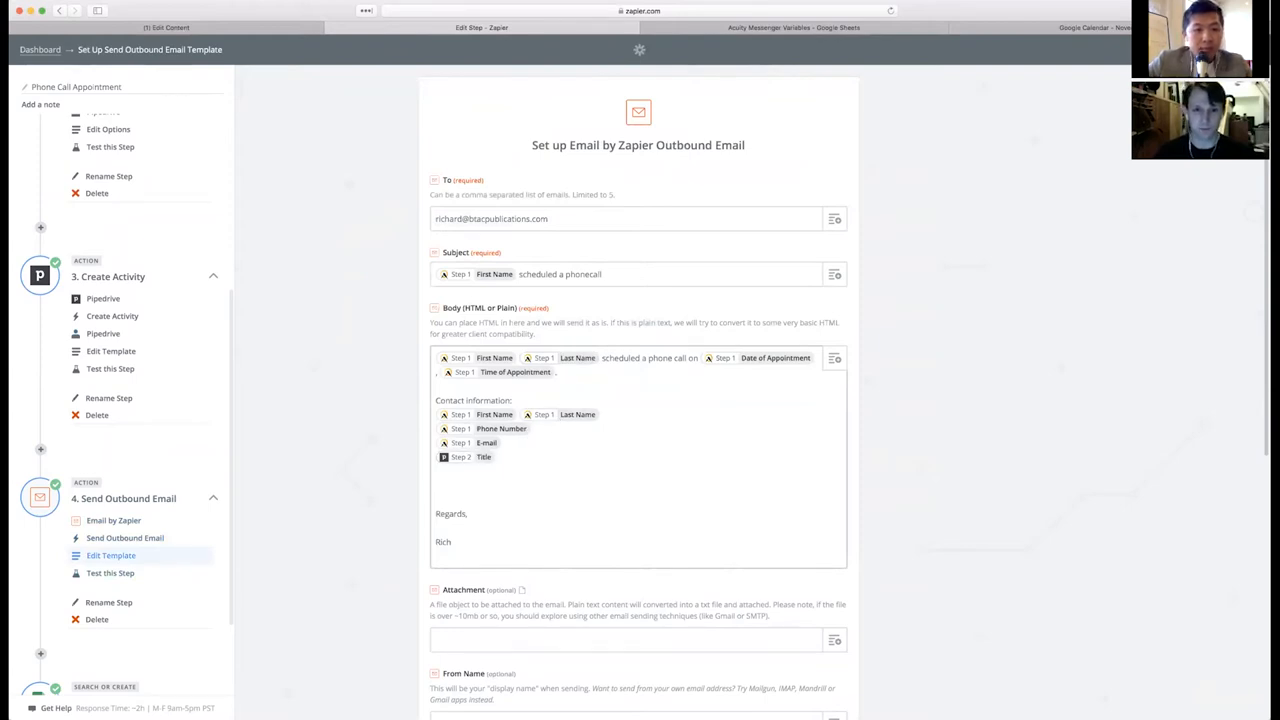
scroll(down, 3)
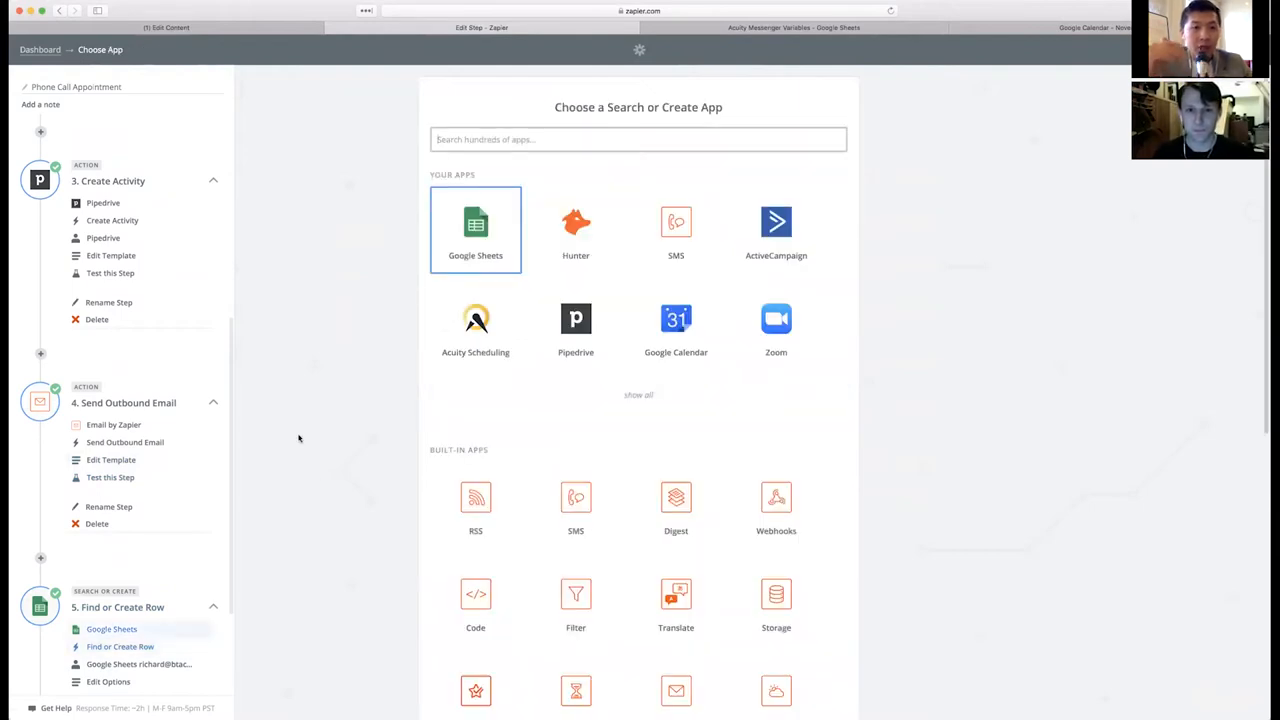
mouse_move(656, 98)
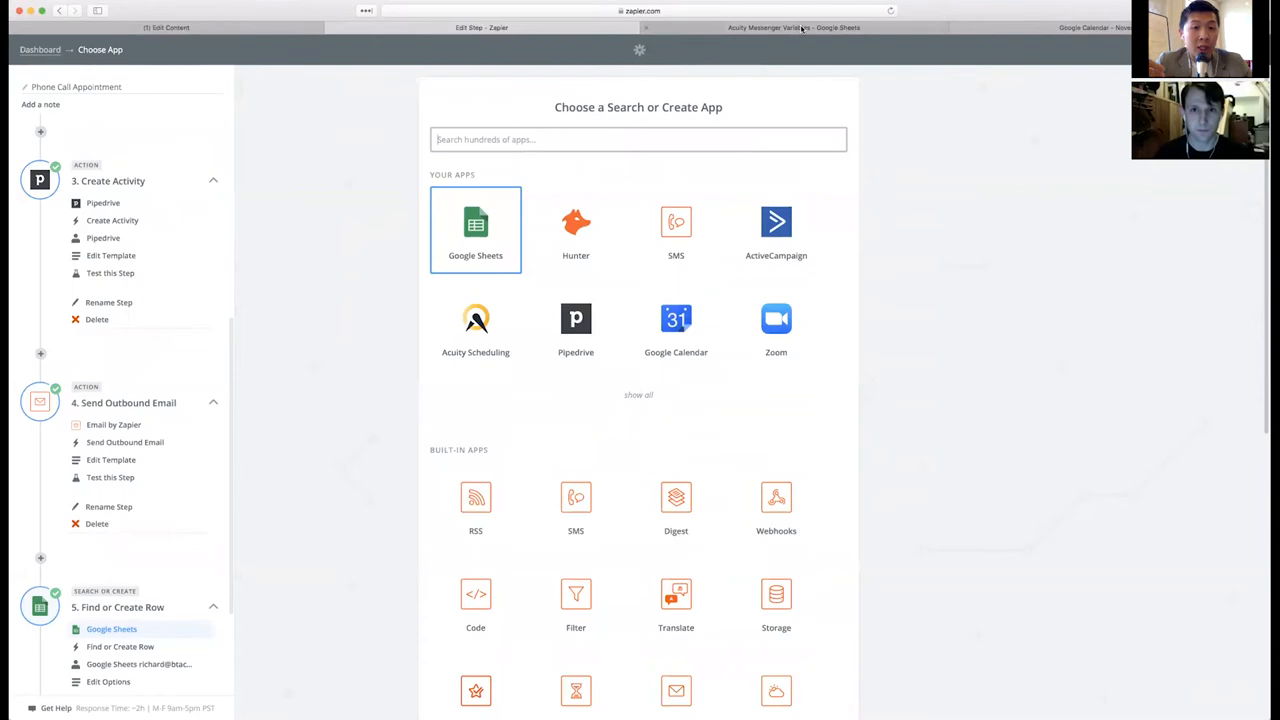
mouse_move(800, 28)
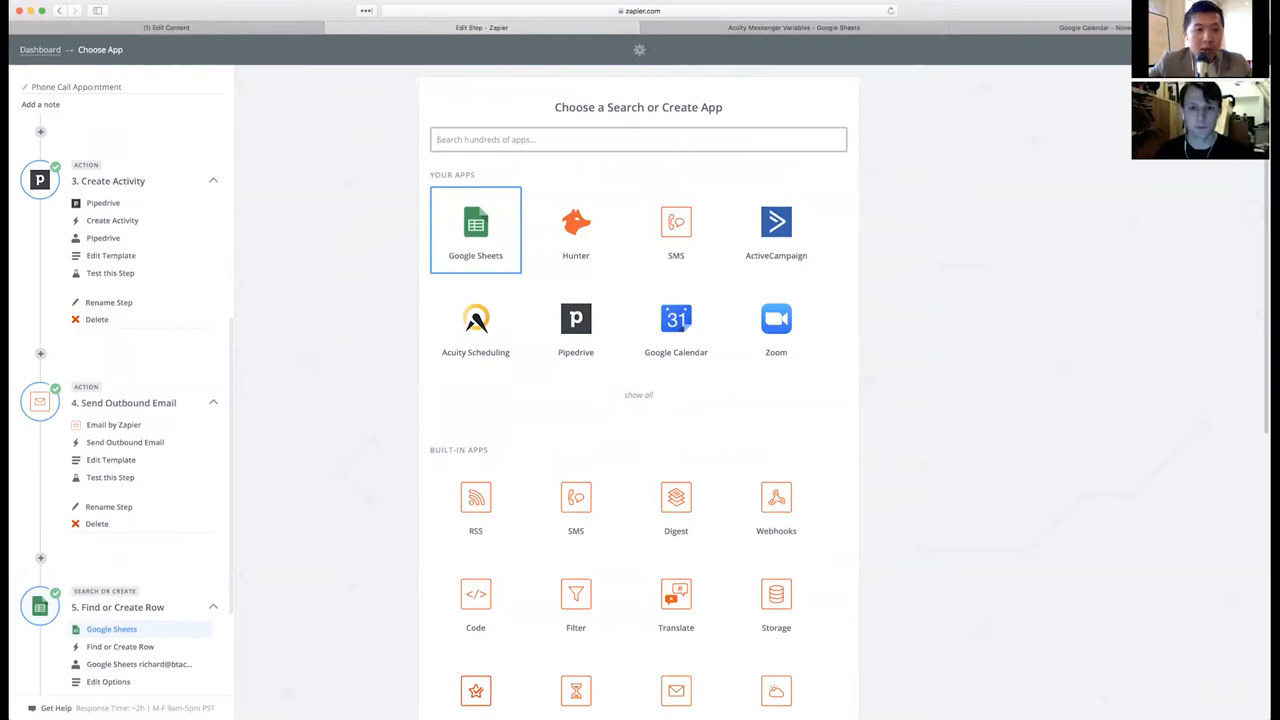
click(792, 28)
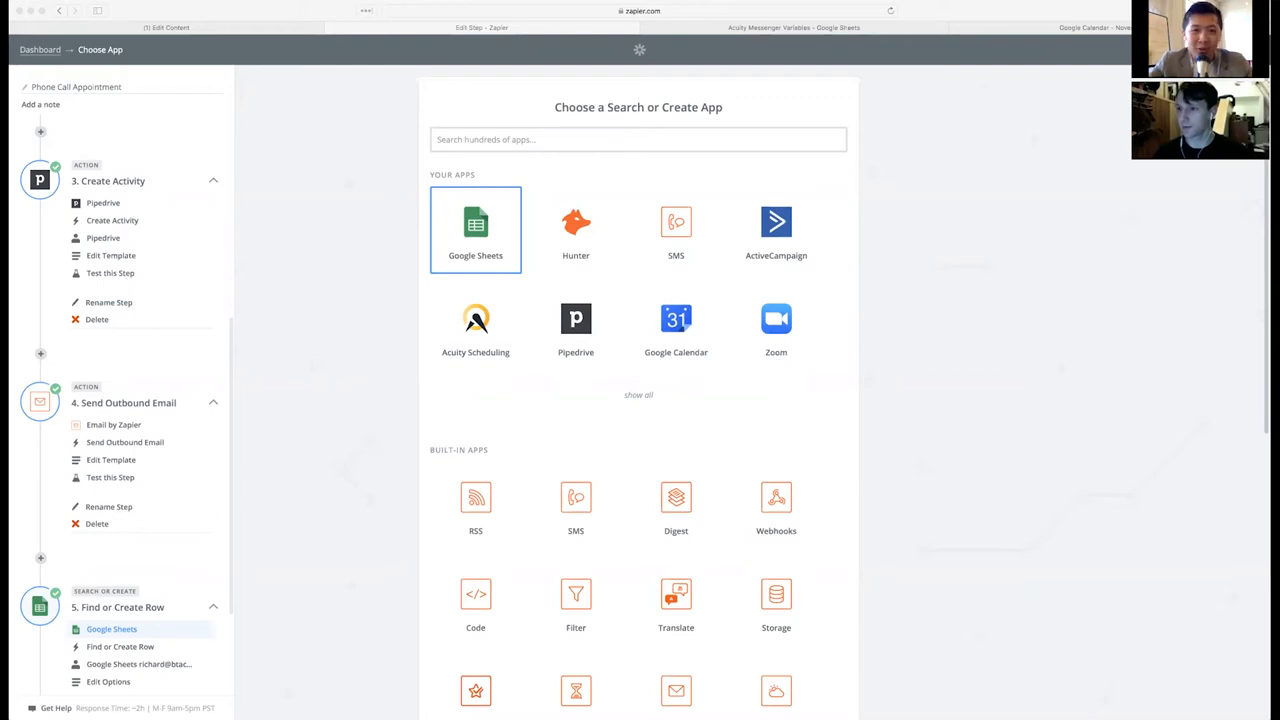
mouse_move(188, 436)
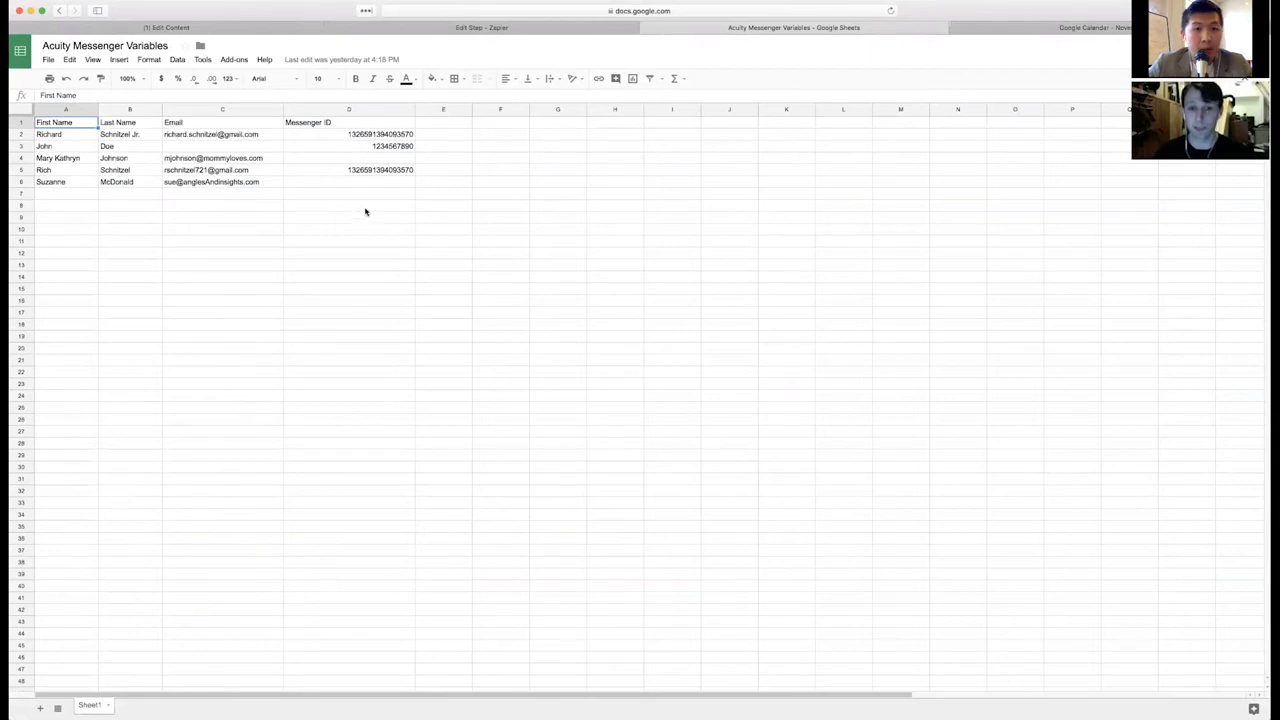
mouse_move(396, 358)
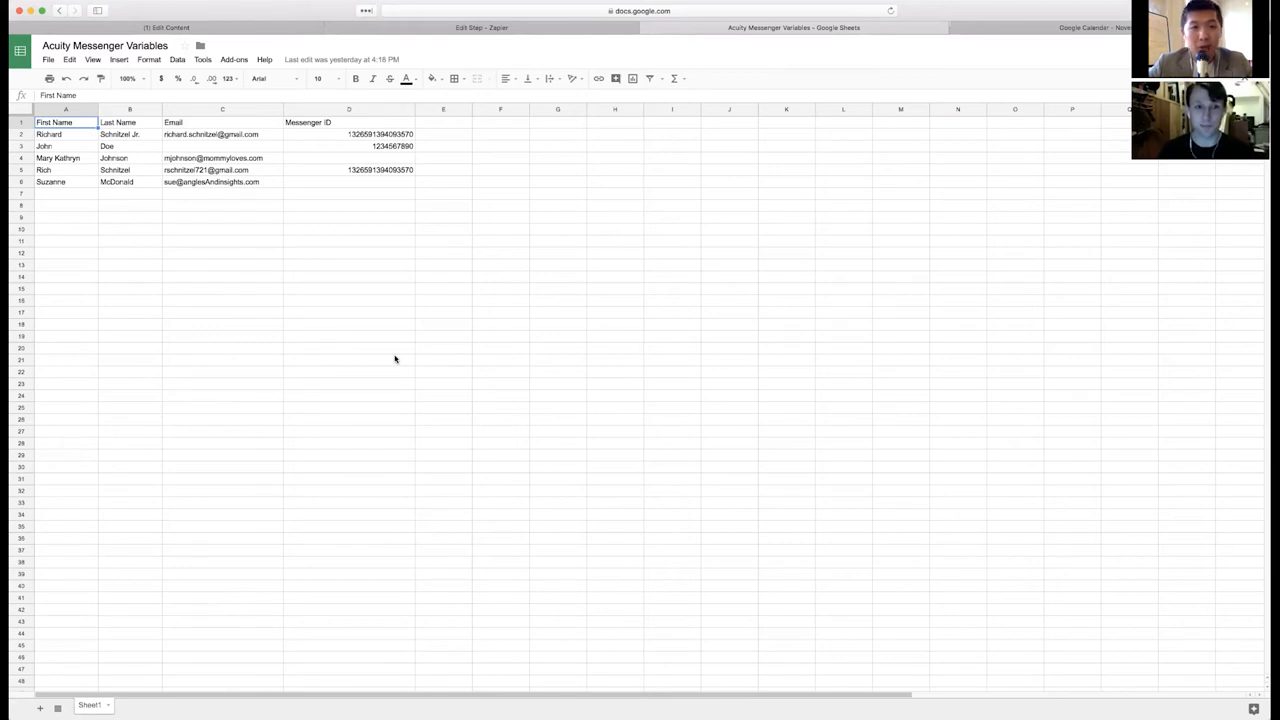
mouse_move(344, 340)
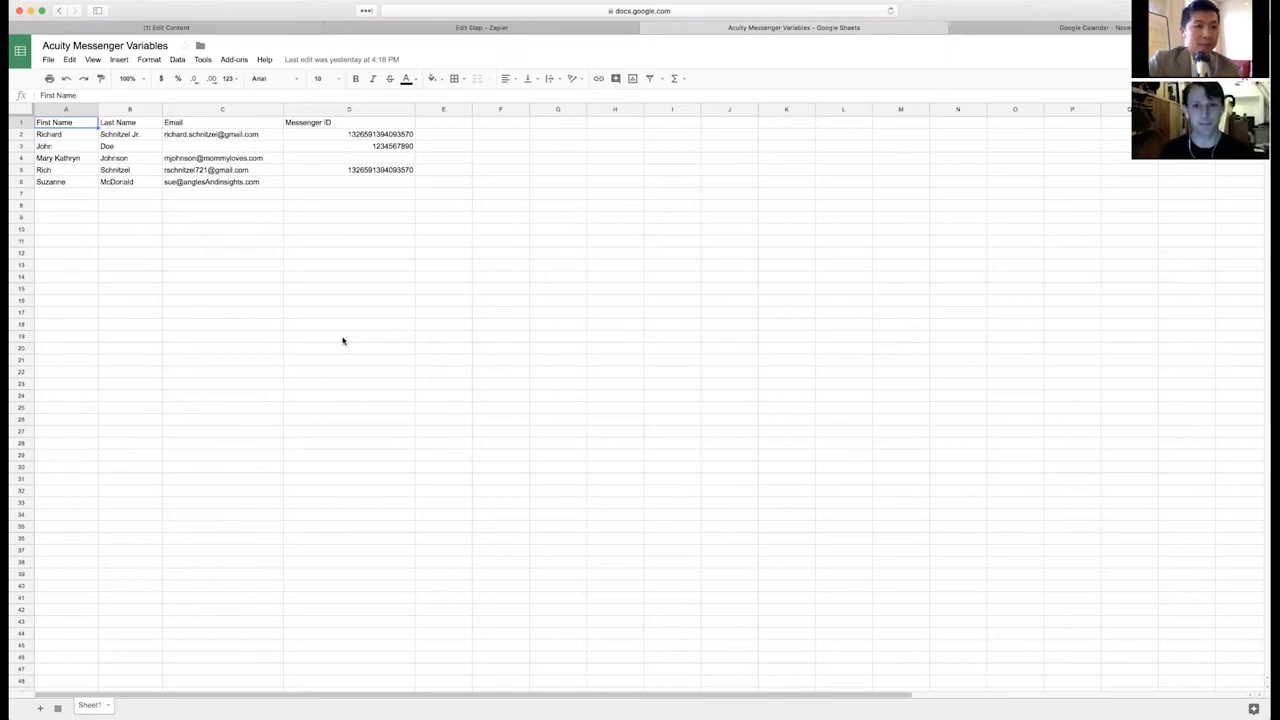
mouse_move(186, 316)
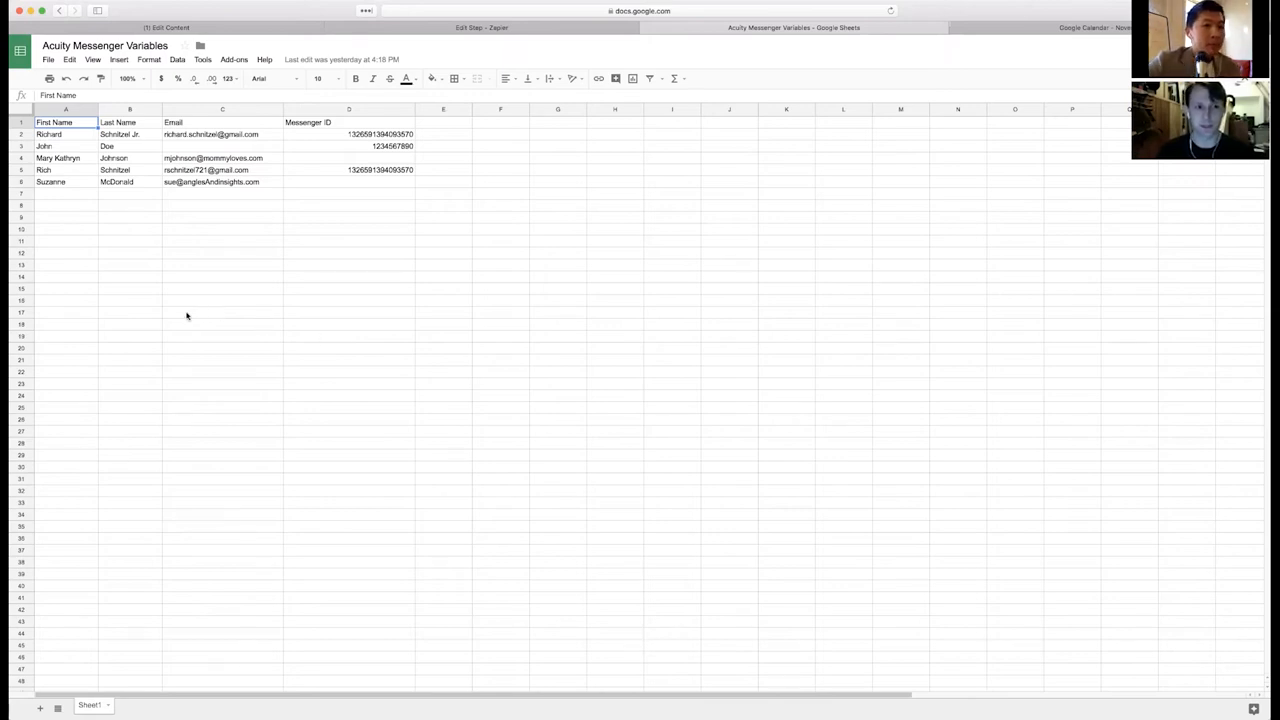
mouse_move(208, 316)
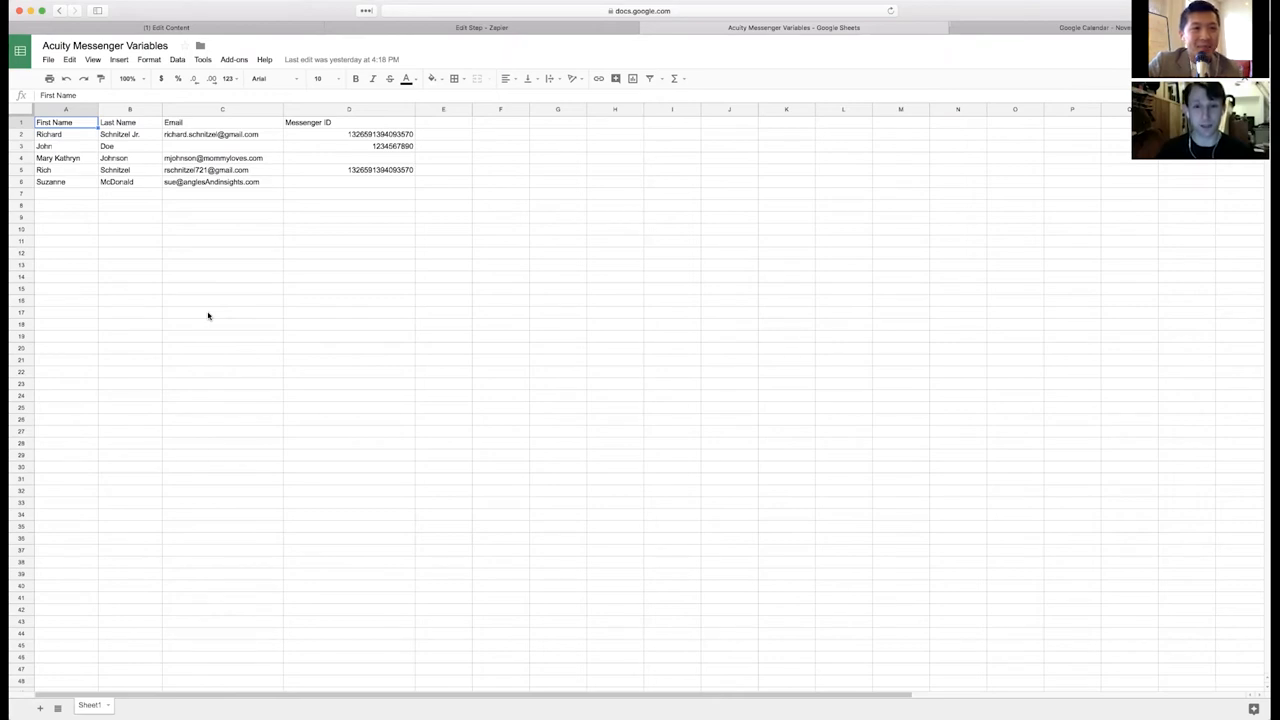
mouse_move(236, 296)
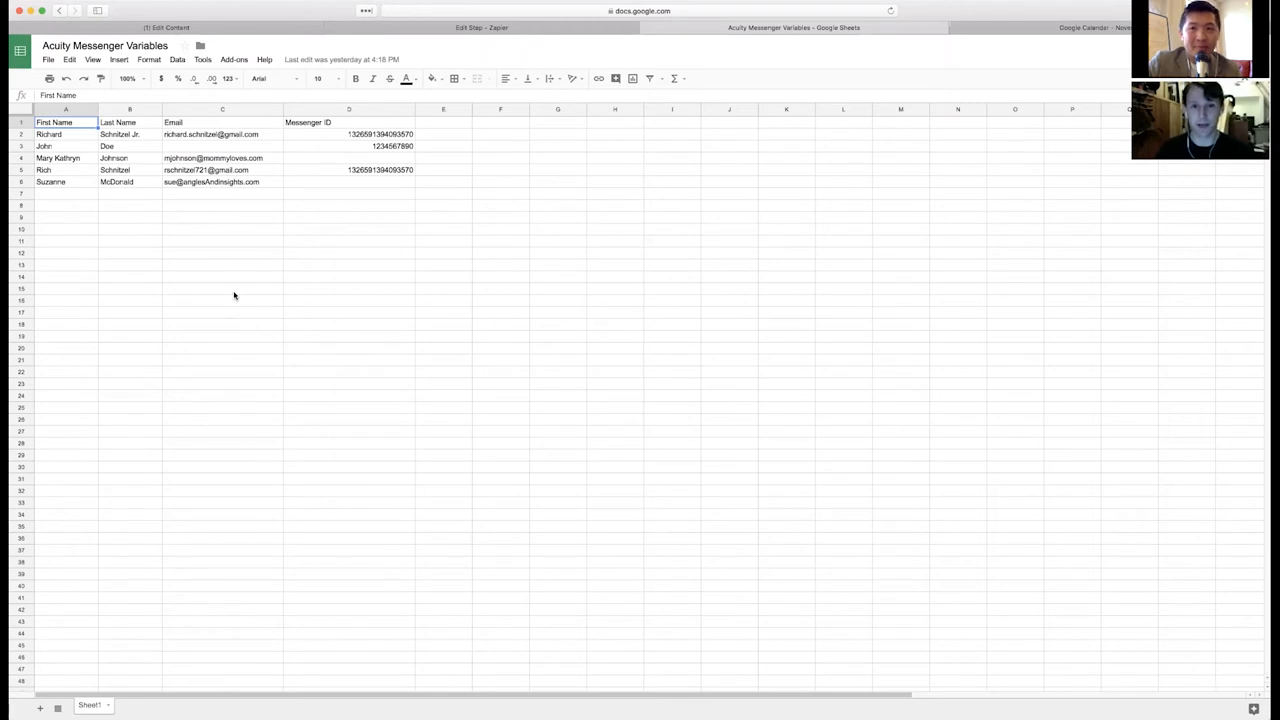
mouse_move(120, 180)
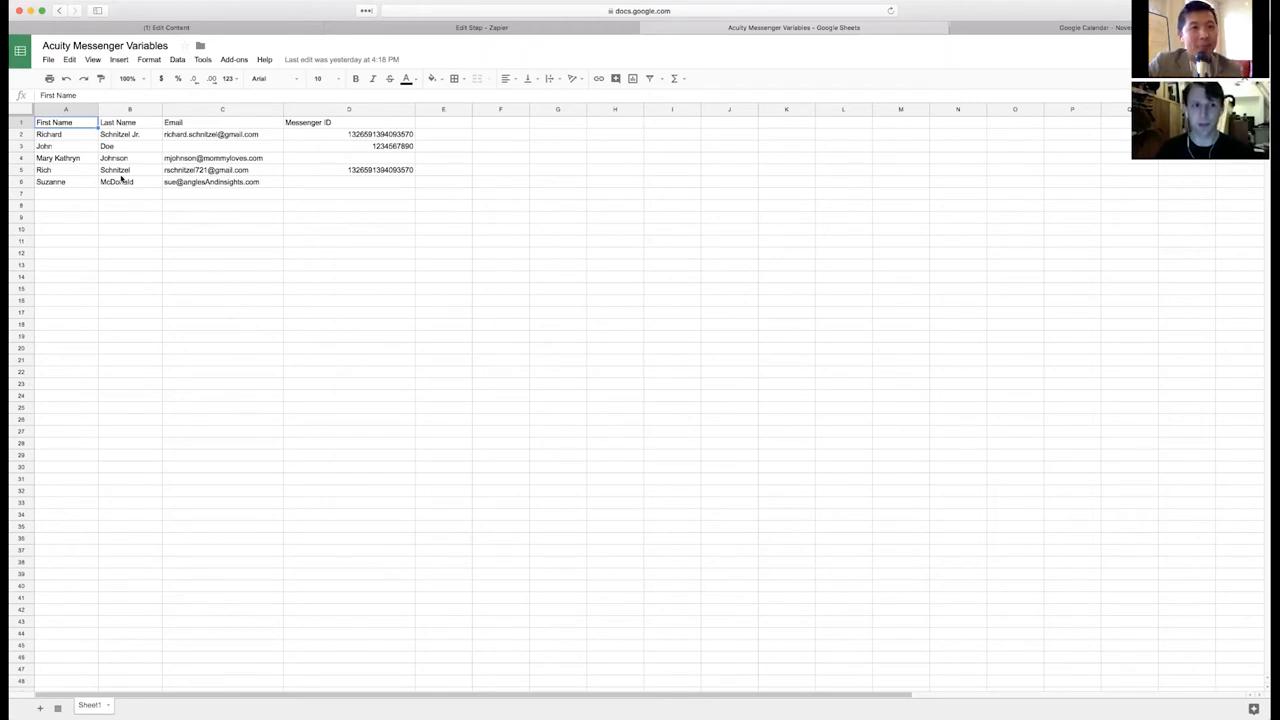
mouse_move(332, 214)
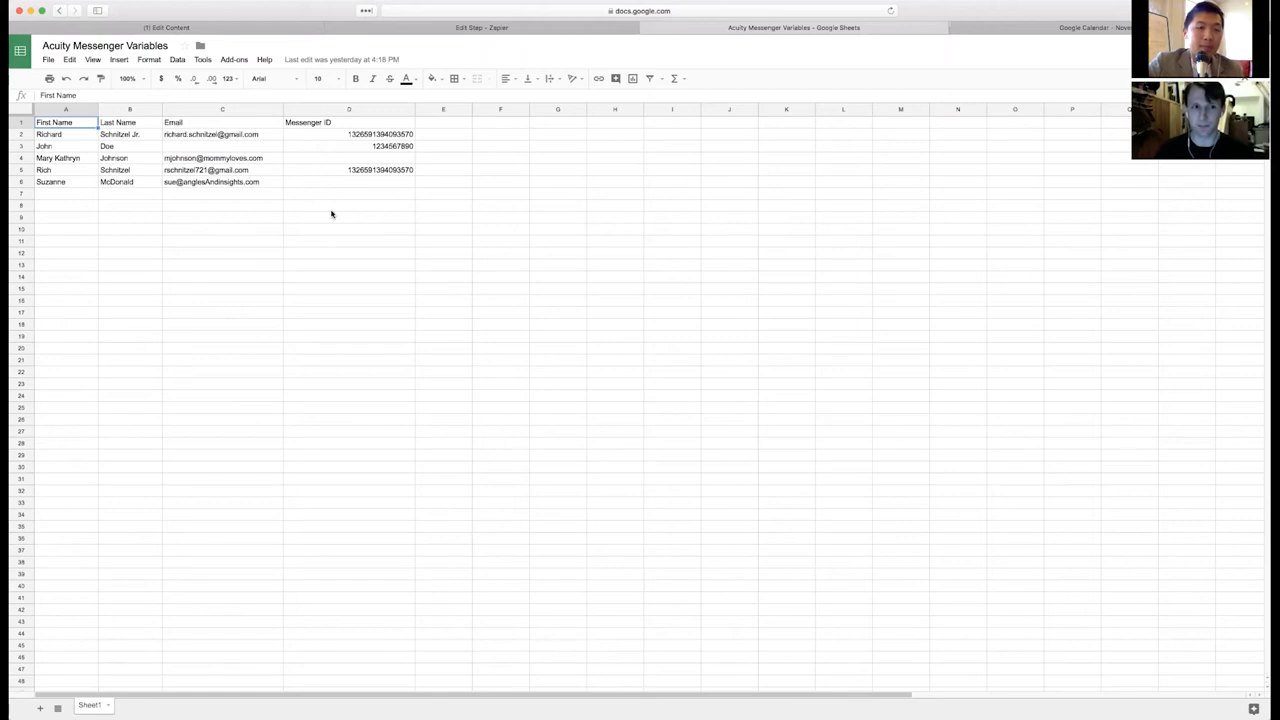
mouse_move(228, 178)
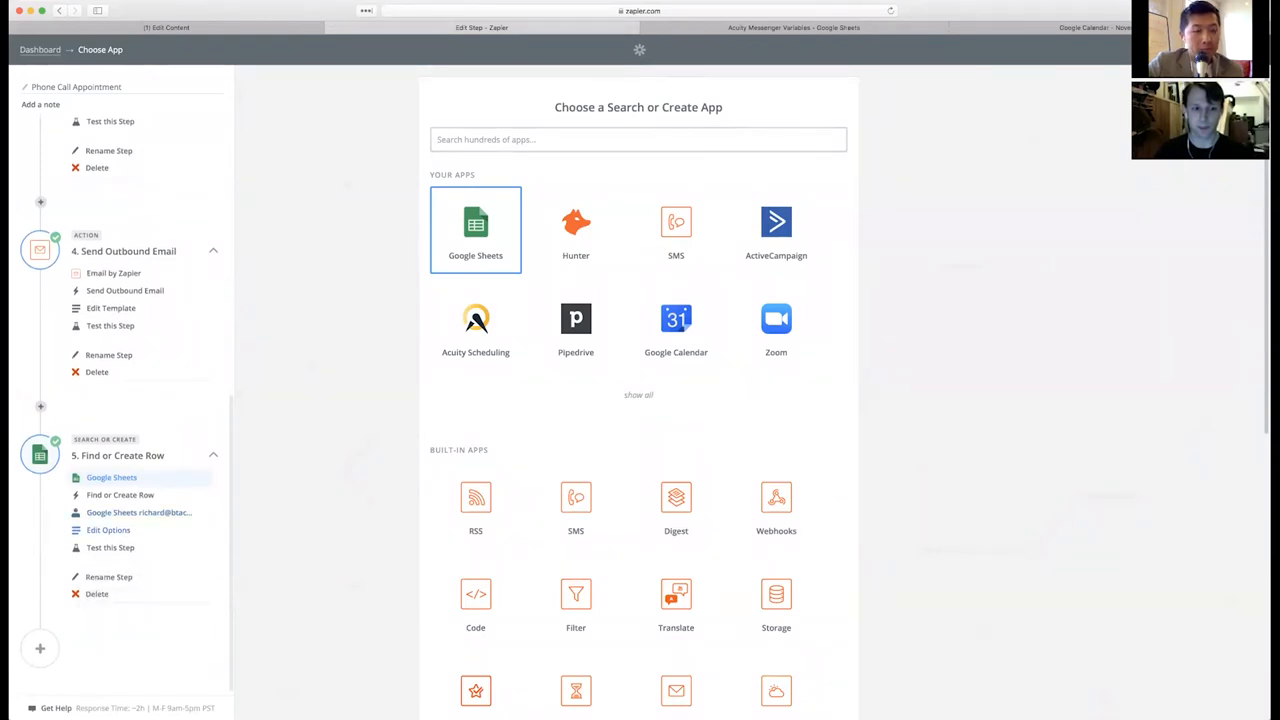
click(476, 230)
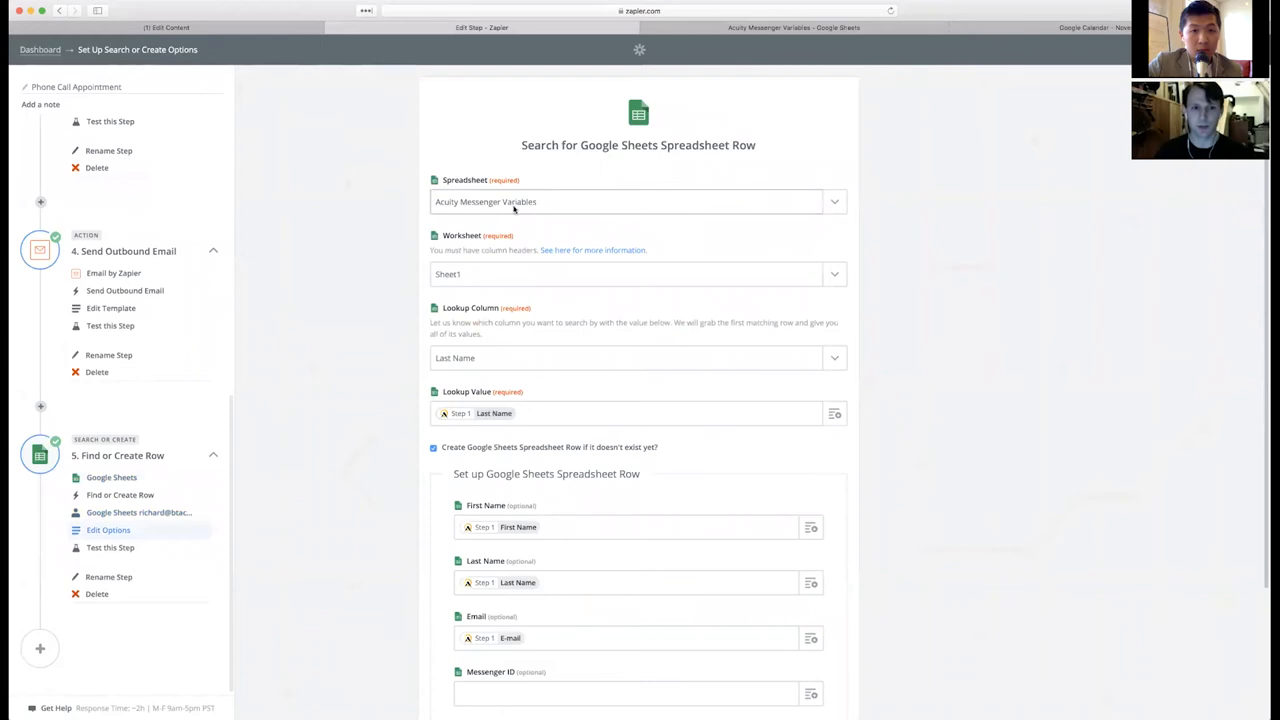
mouse_move(580, 282)
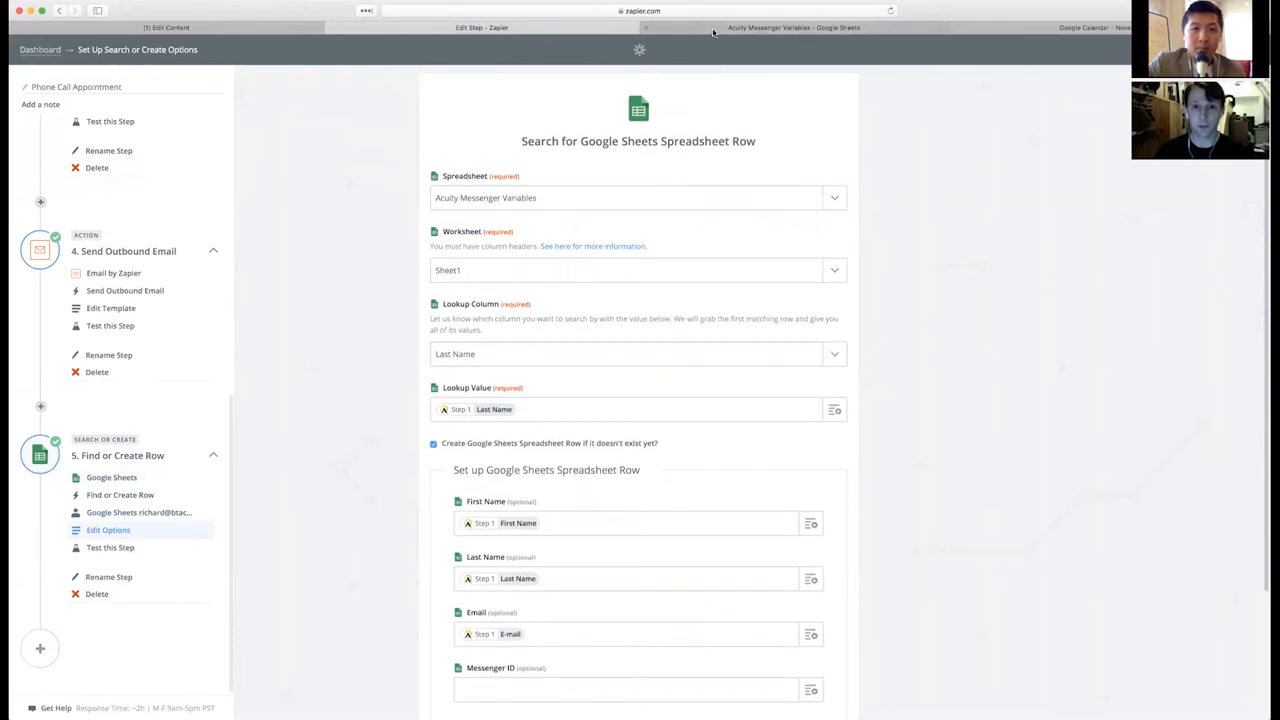
click(792, 28)
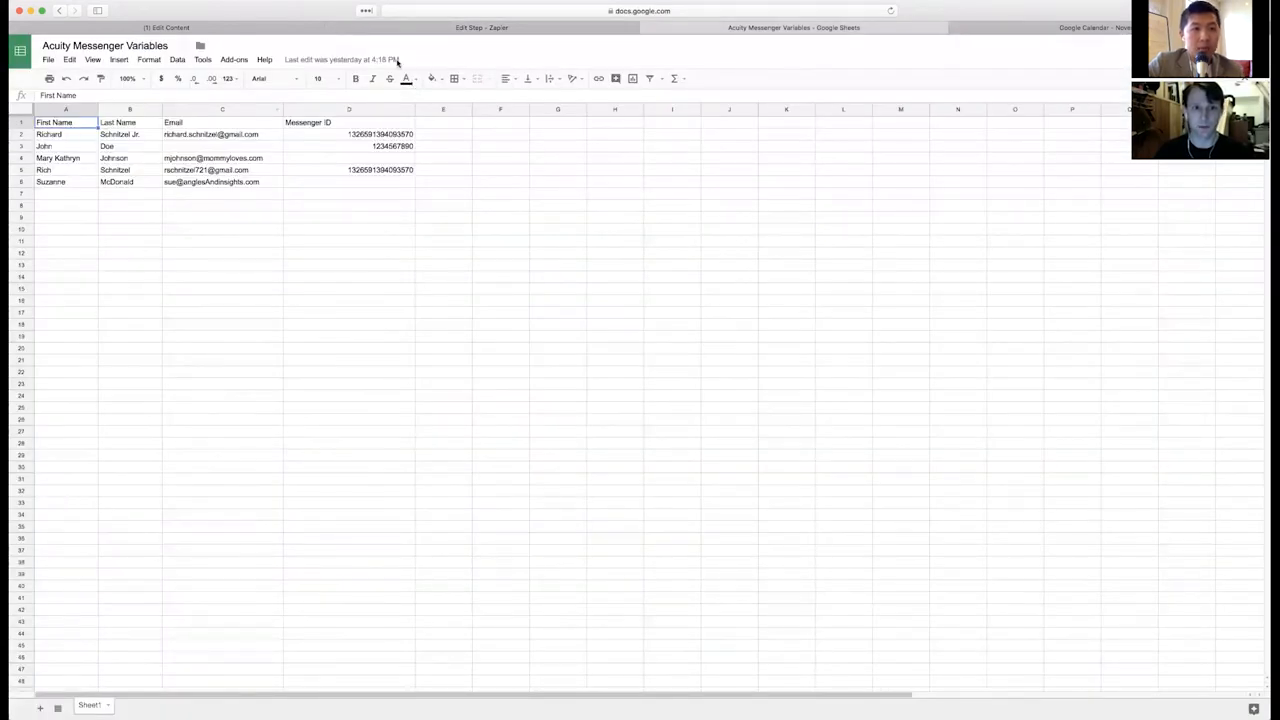
click(480, 28)
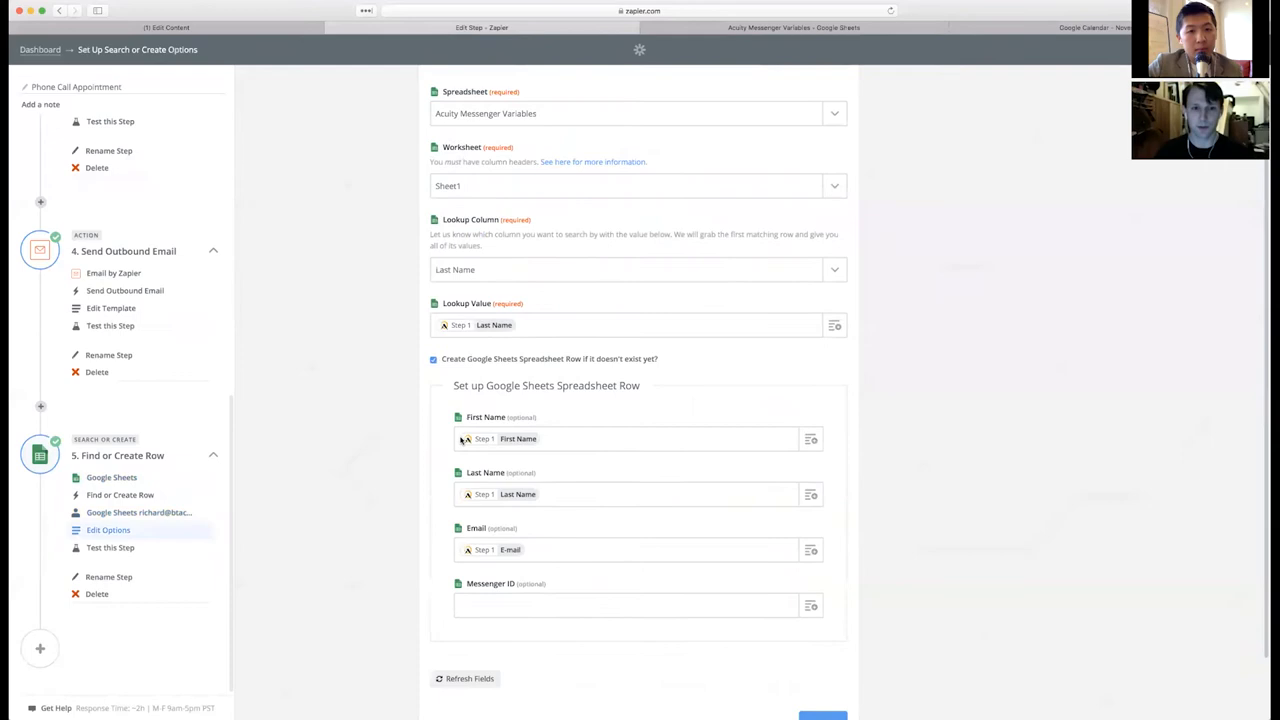
scroll(down, 3)
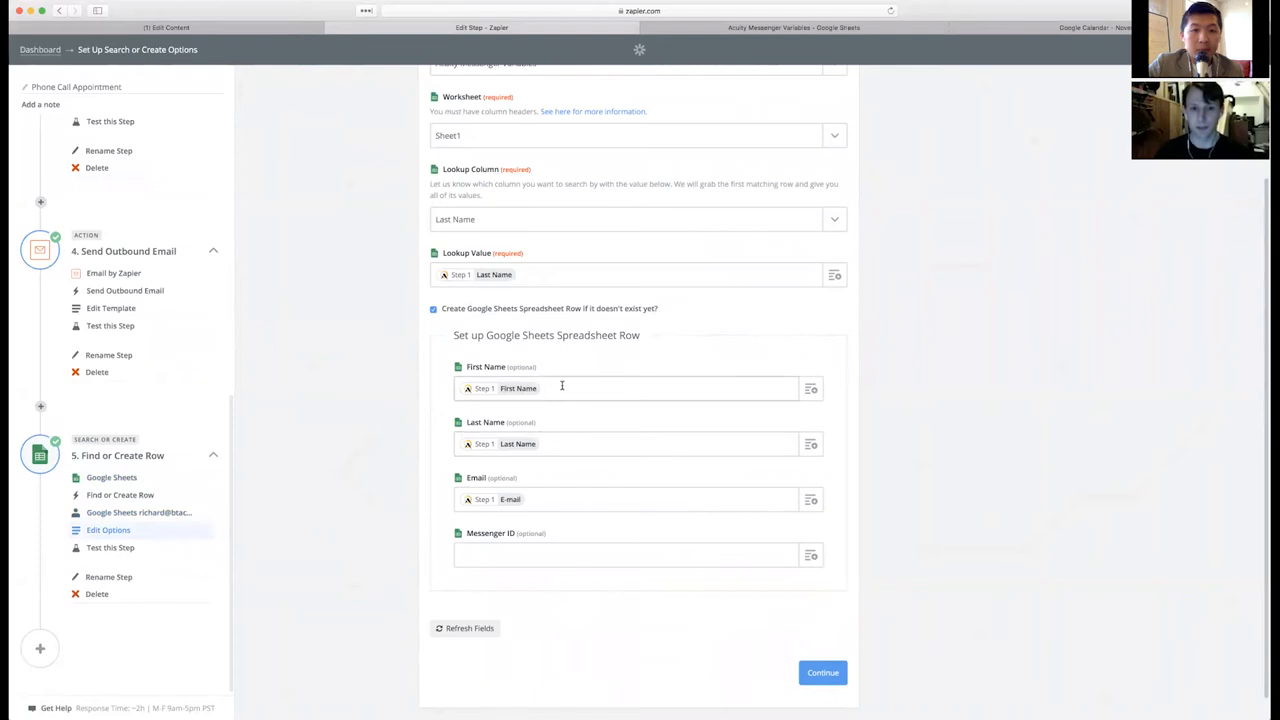
mouse_move(544, 500)
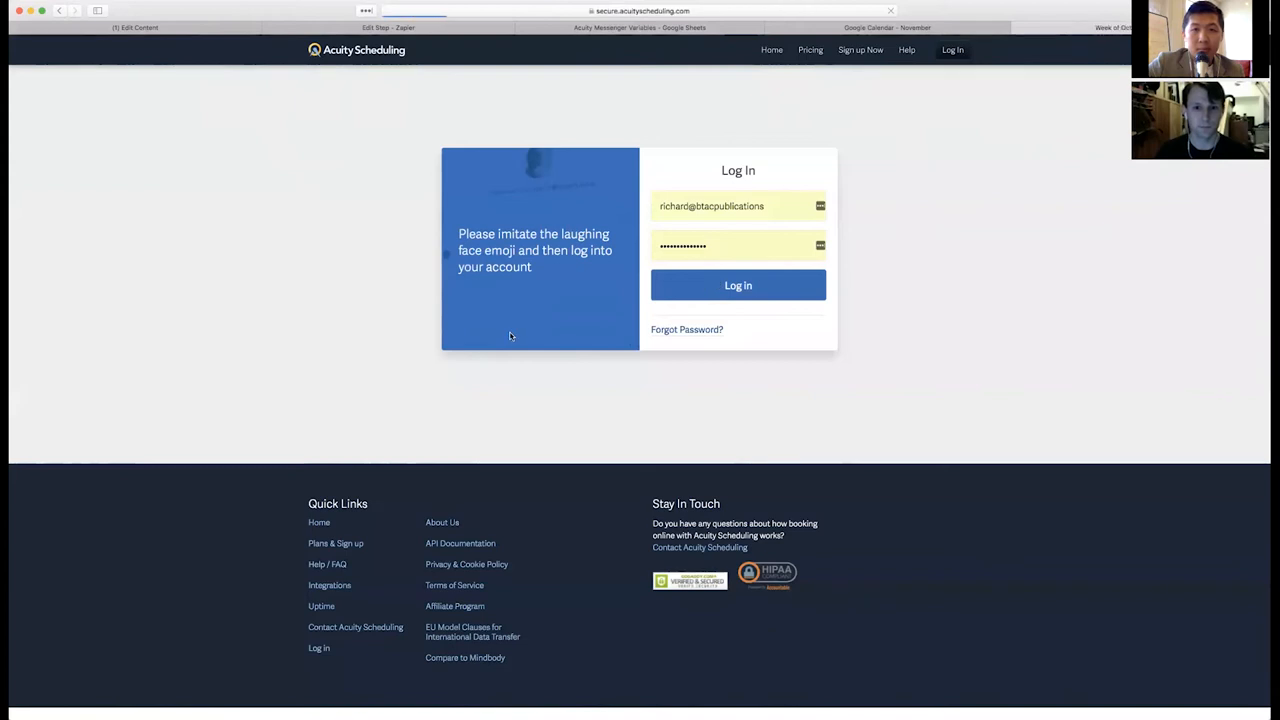
- Log into Acuity and reach the E-mail Settings under Business Settings
click(738, 284)
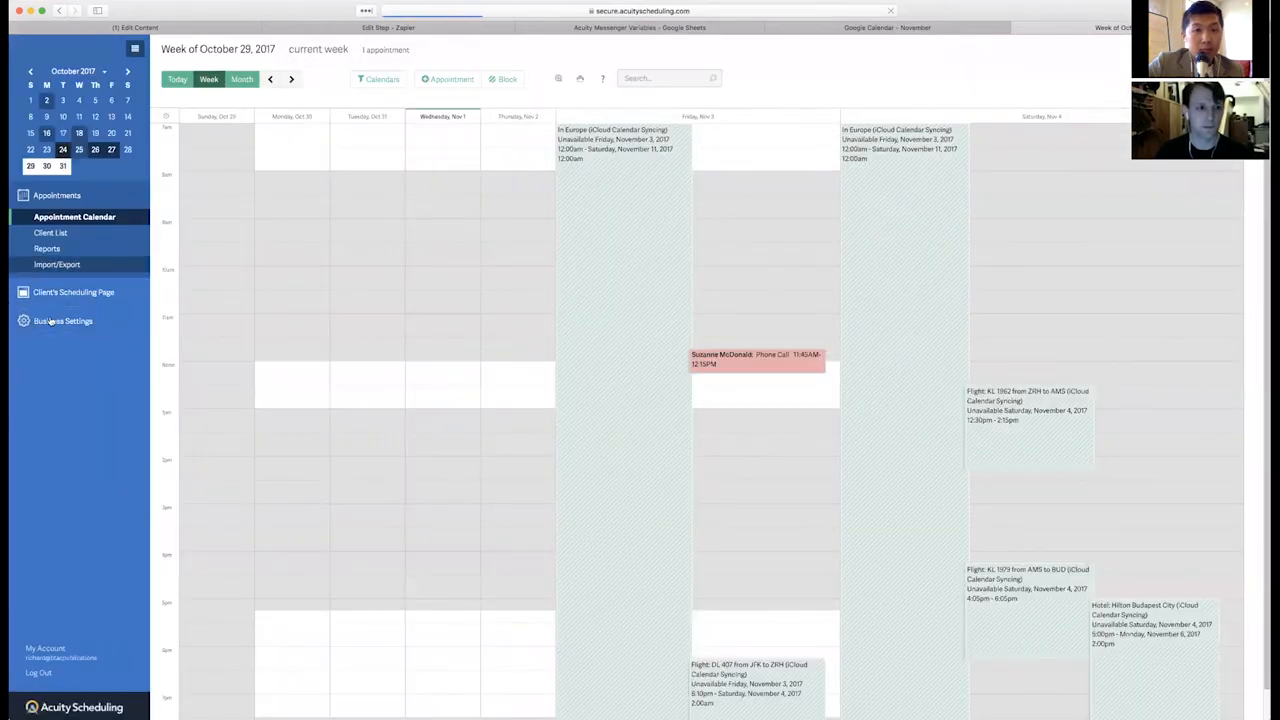
click(64, 320)
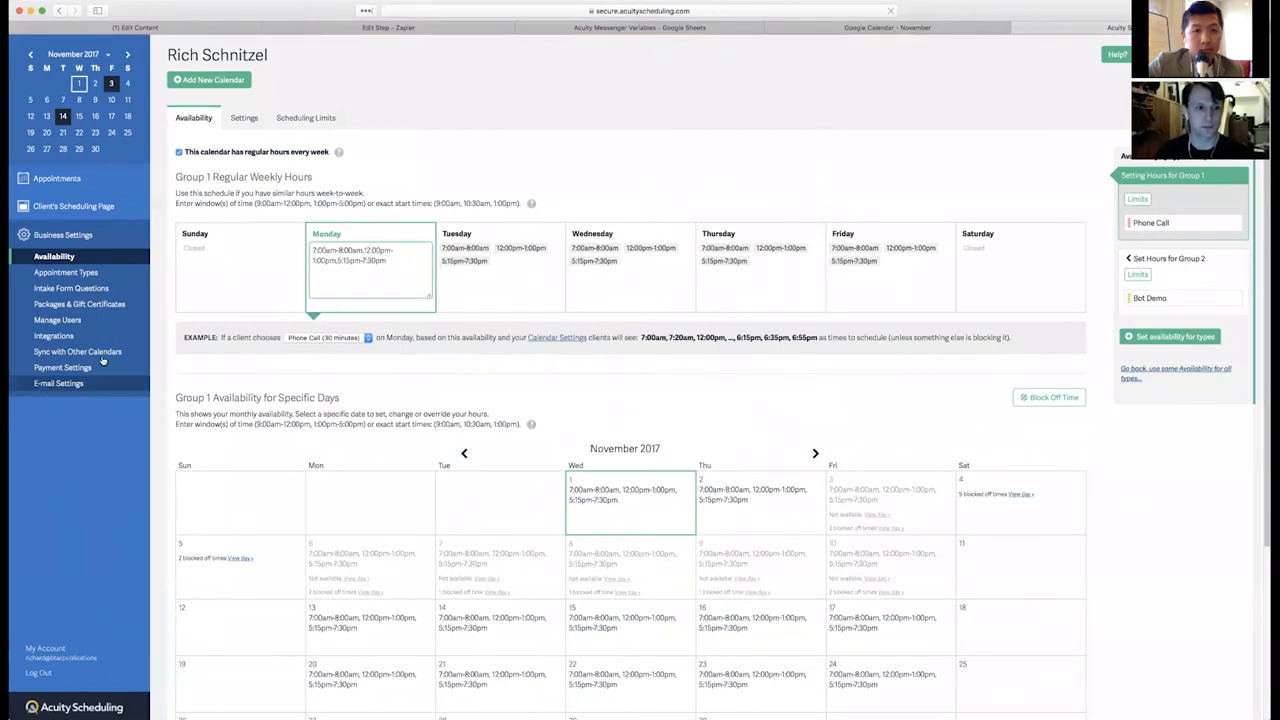
click(58, 384)
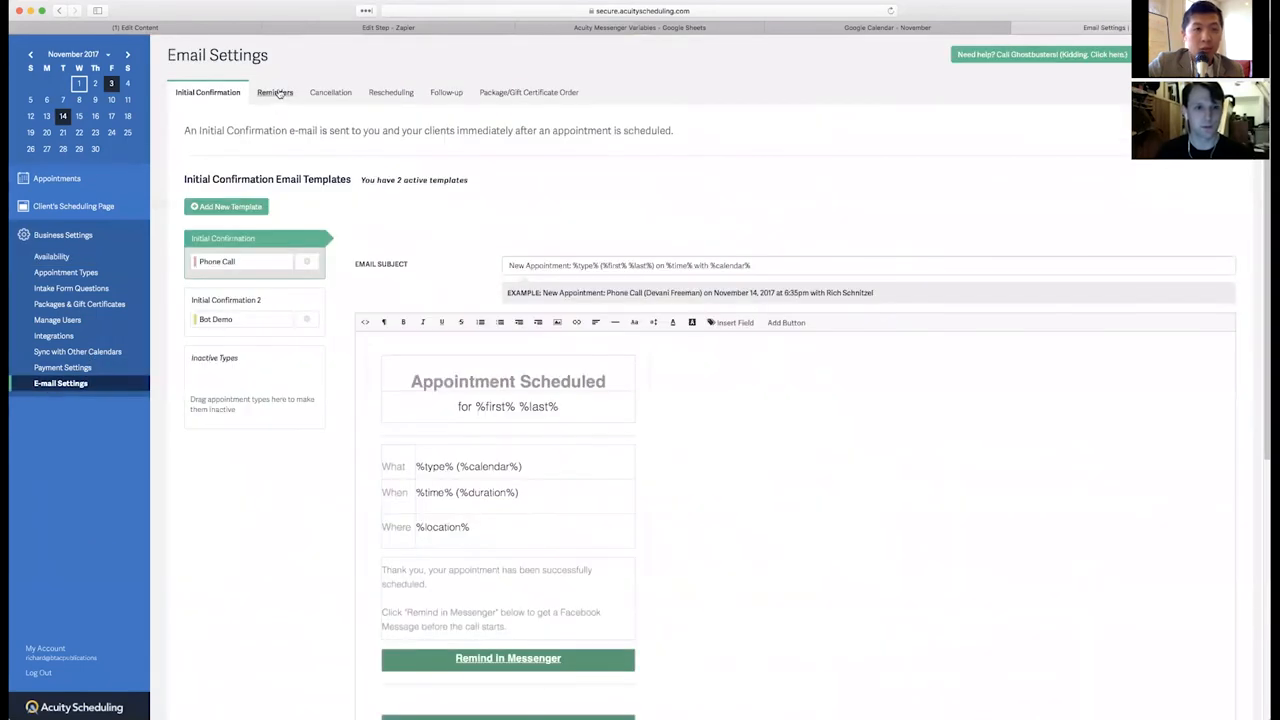
- Review the Reminders email, then return to the Initial Confirmation template with its Remind in Messenger button
click(272, 92)
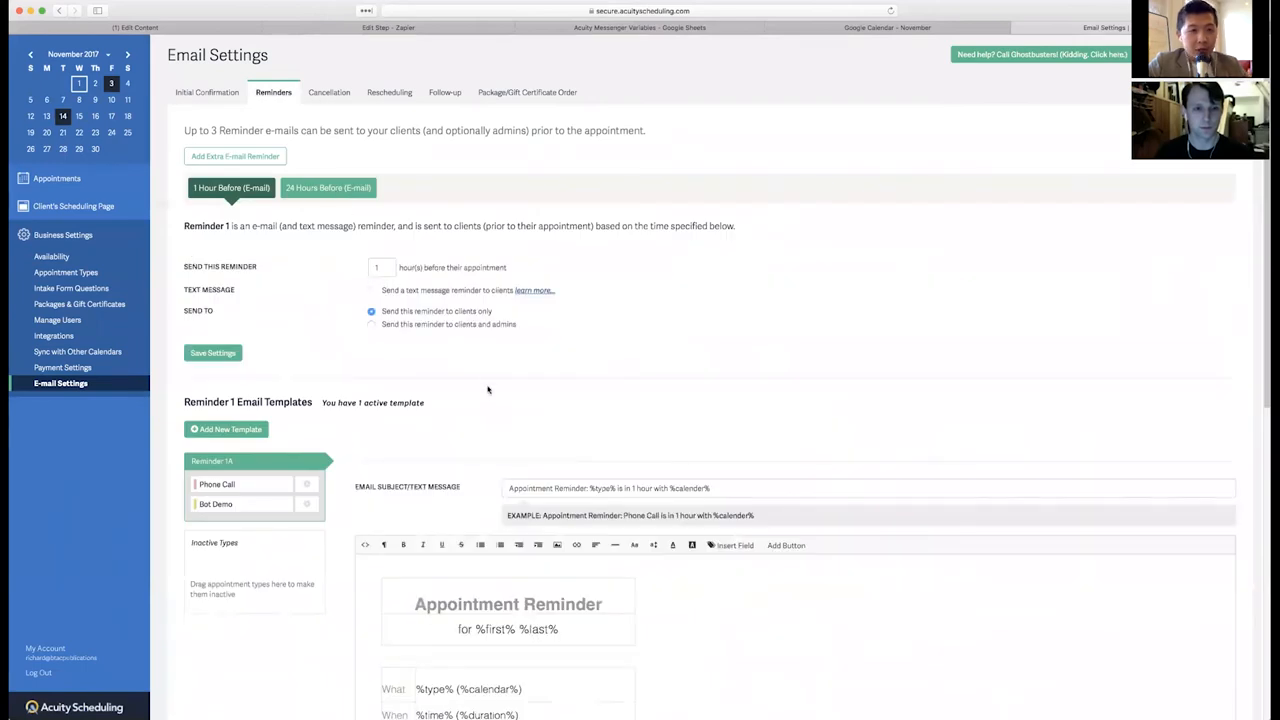
scroll(down, 3)
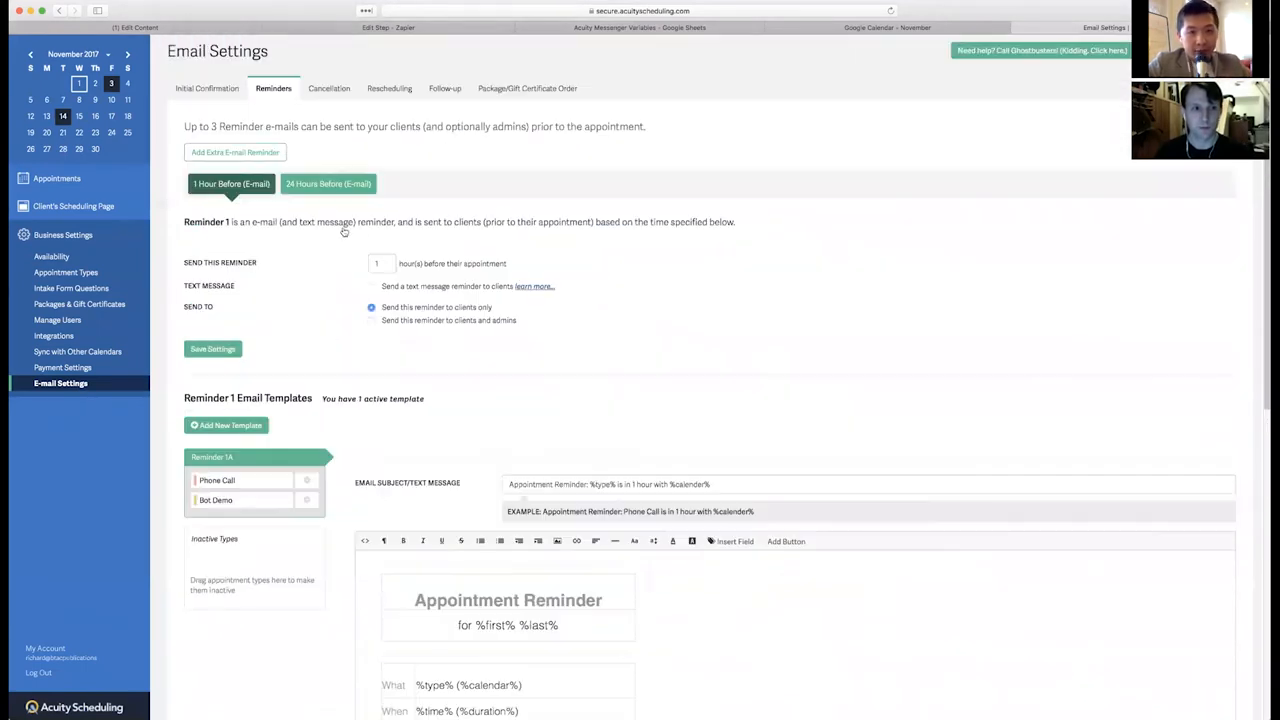
click(208, 92)
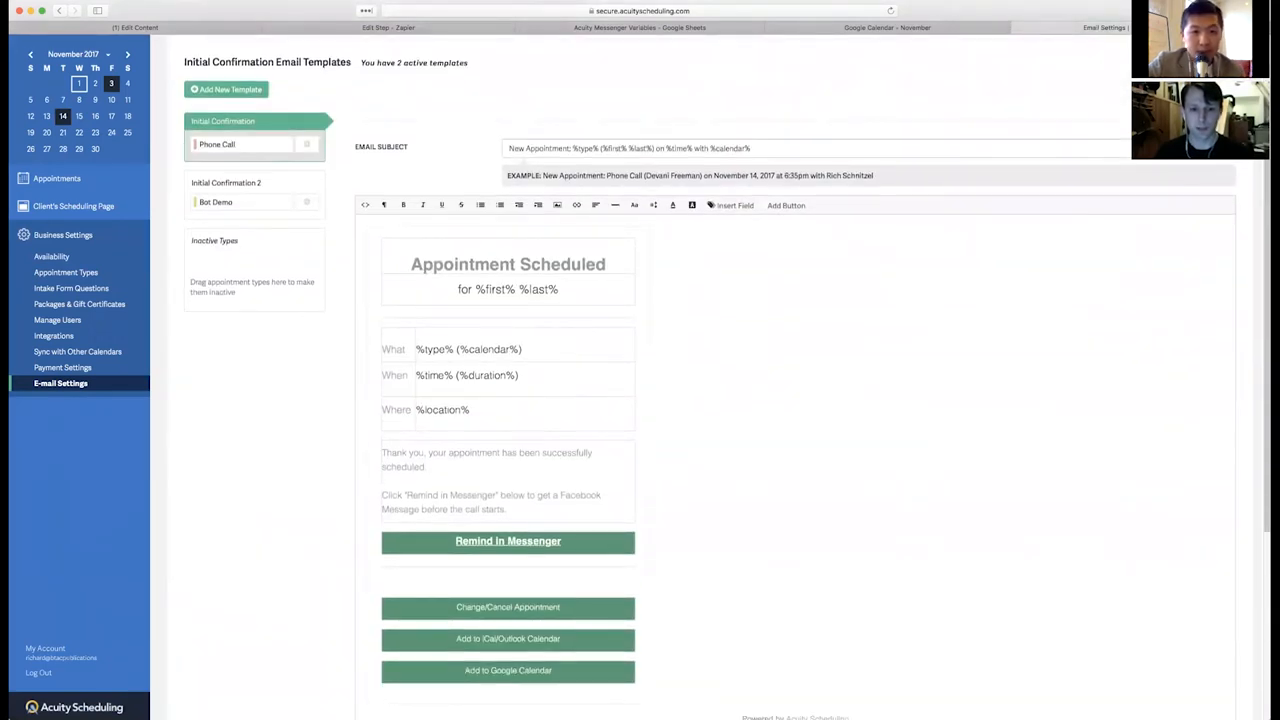
click(508, 540)
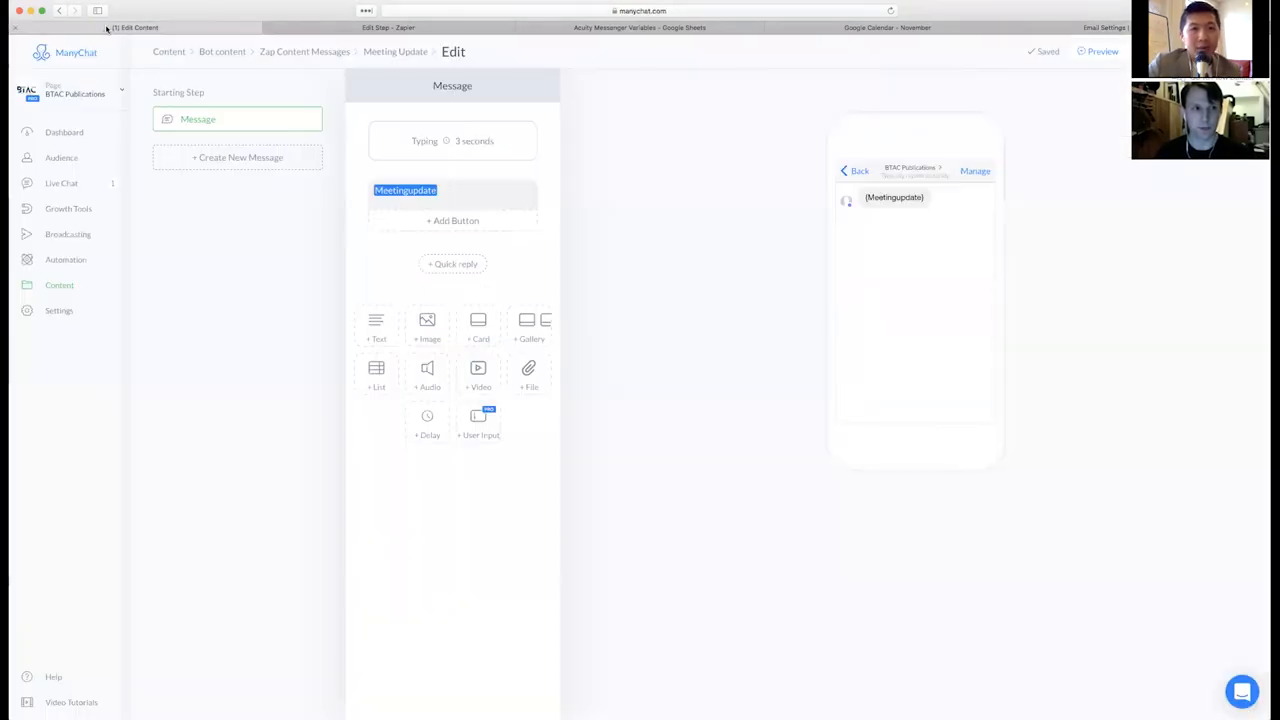
- Review the Meeting Update opt-in message whose Yes button adds the AcuityReminder tag
click(68, 208)
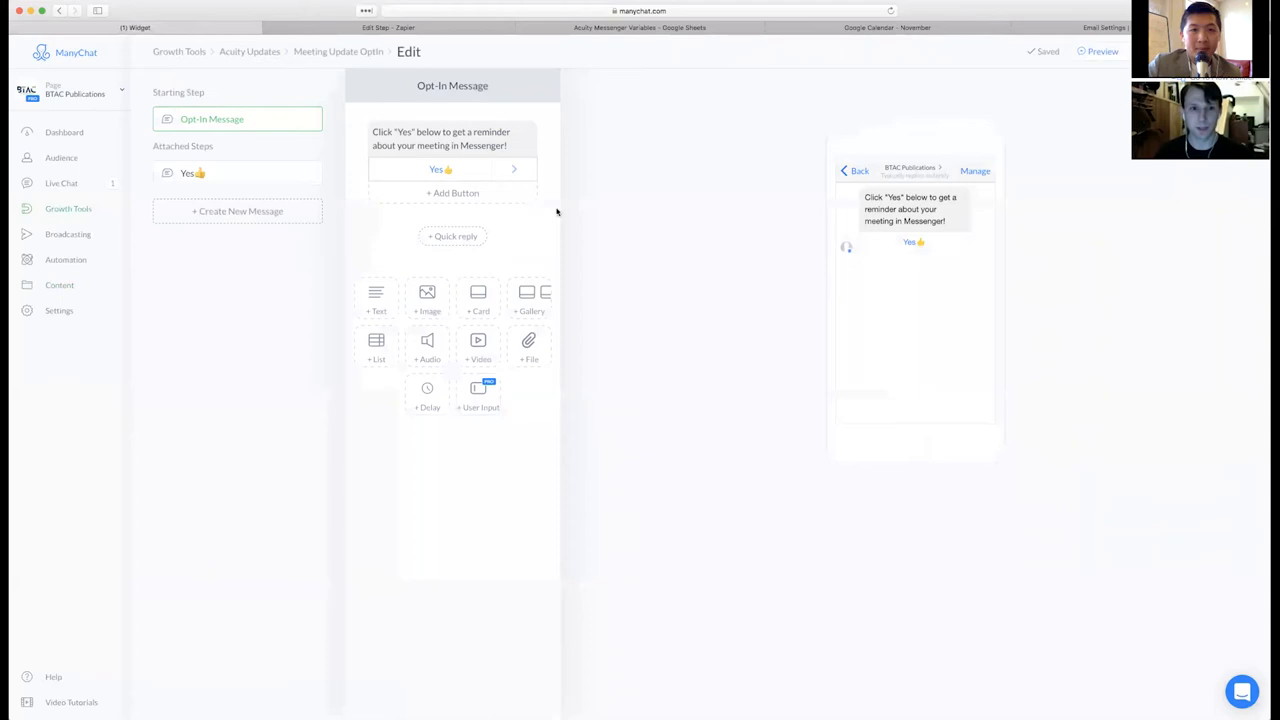
click(440, 168)
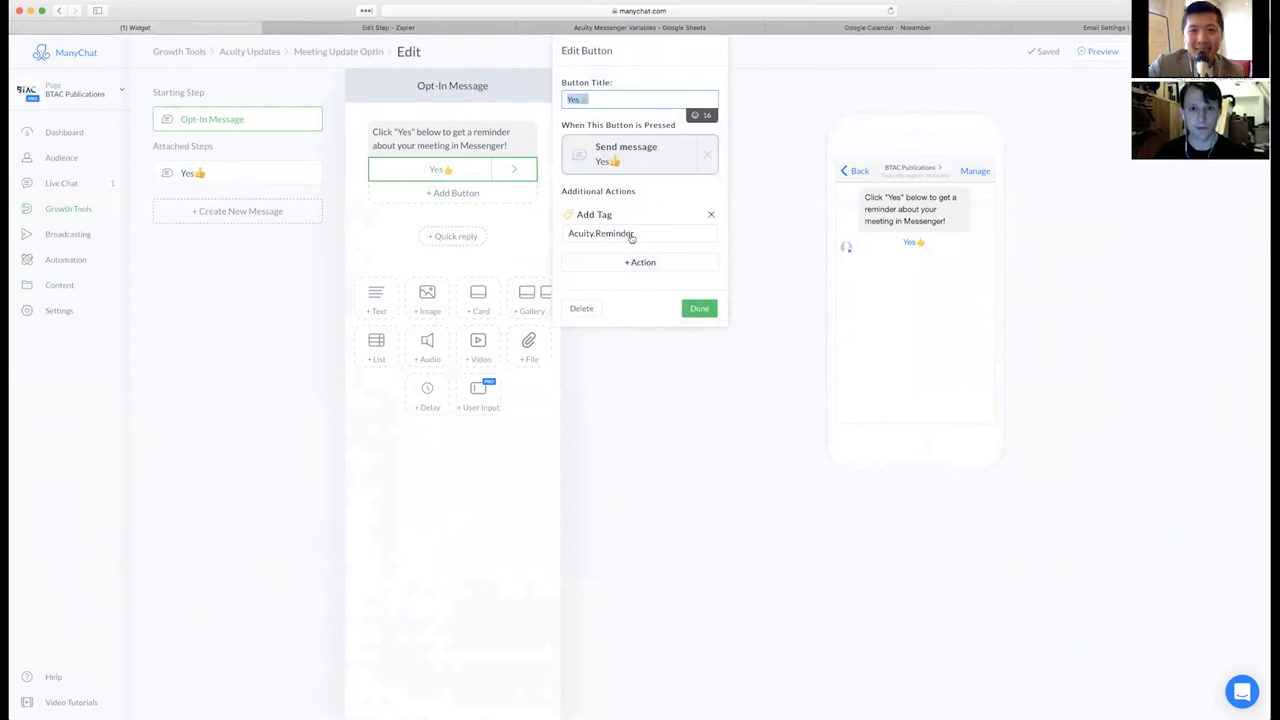
click(388, 28)
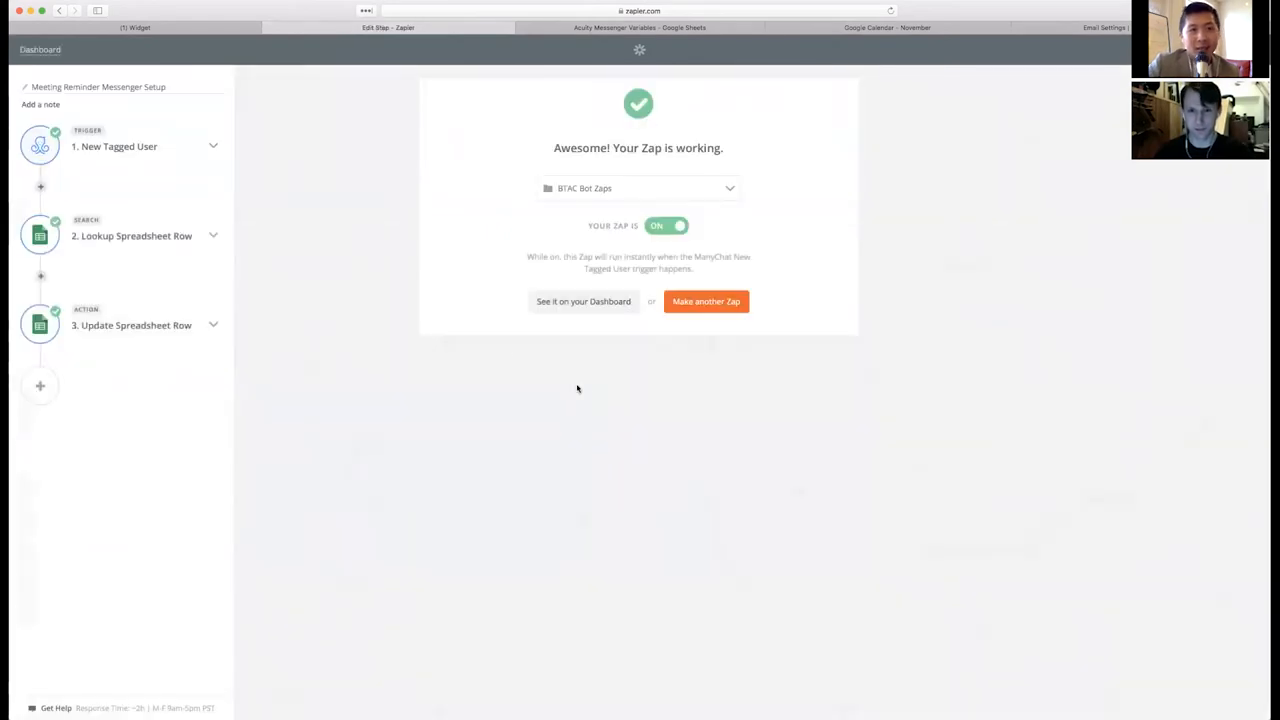
- Review the New Tagged User trigger's AcuityReminder tag and the last-name spreadsheet row lookup
click(118, 146)
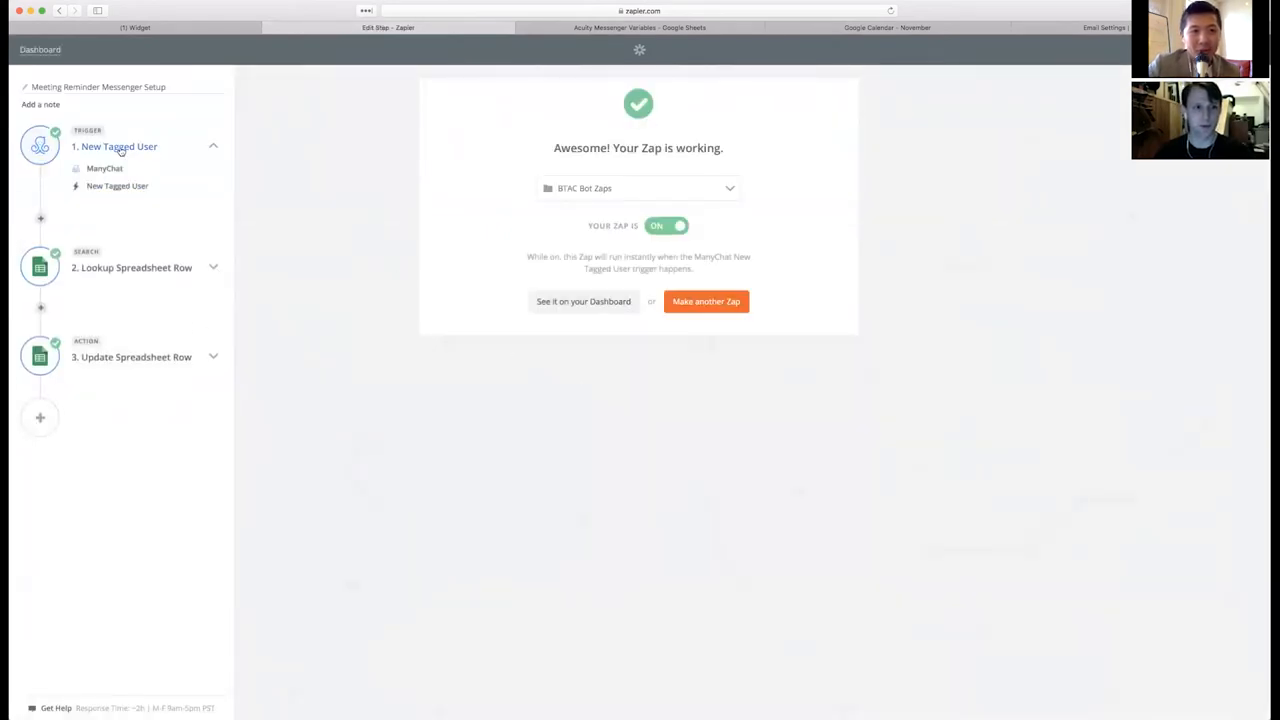
click(118, 146)
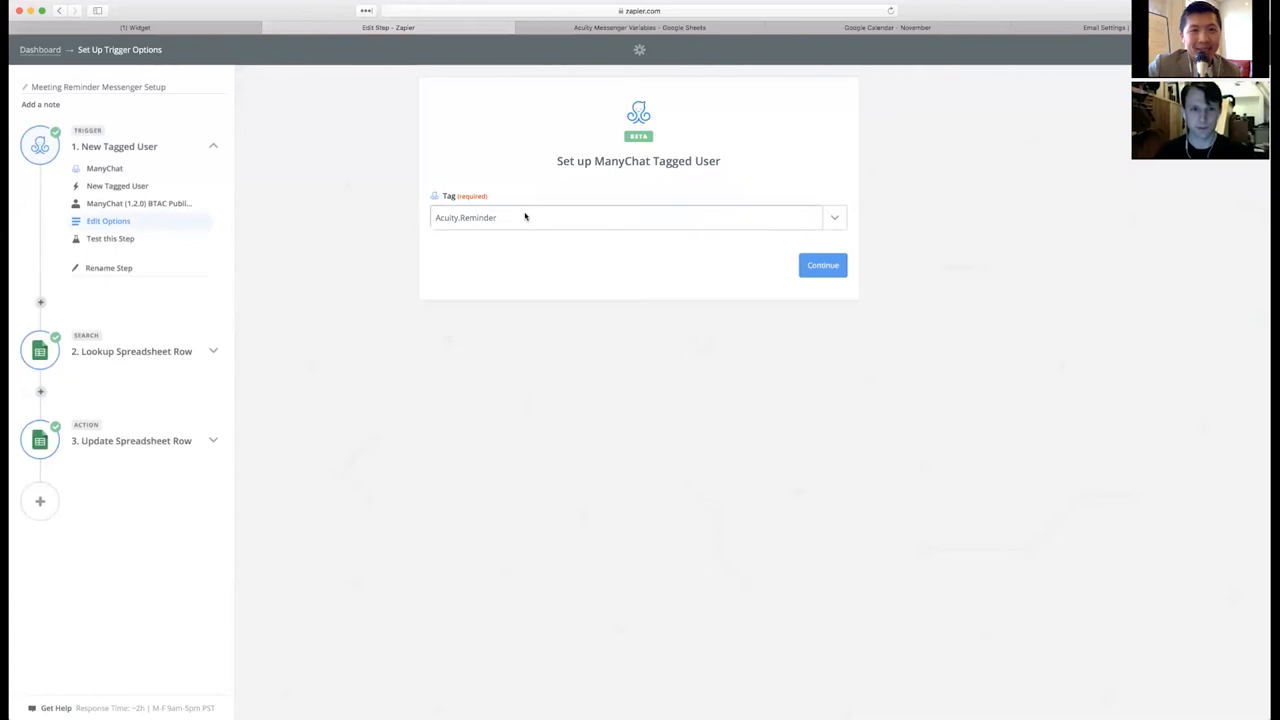
click(132, 352)
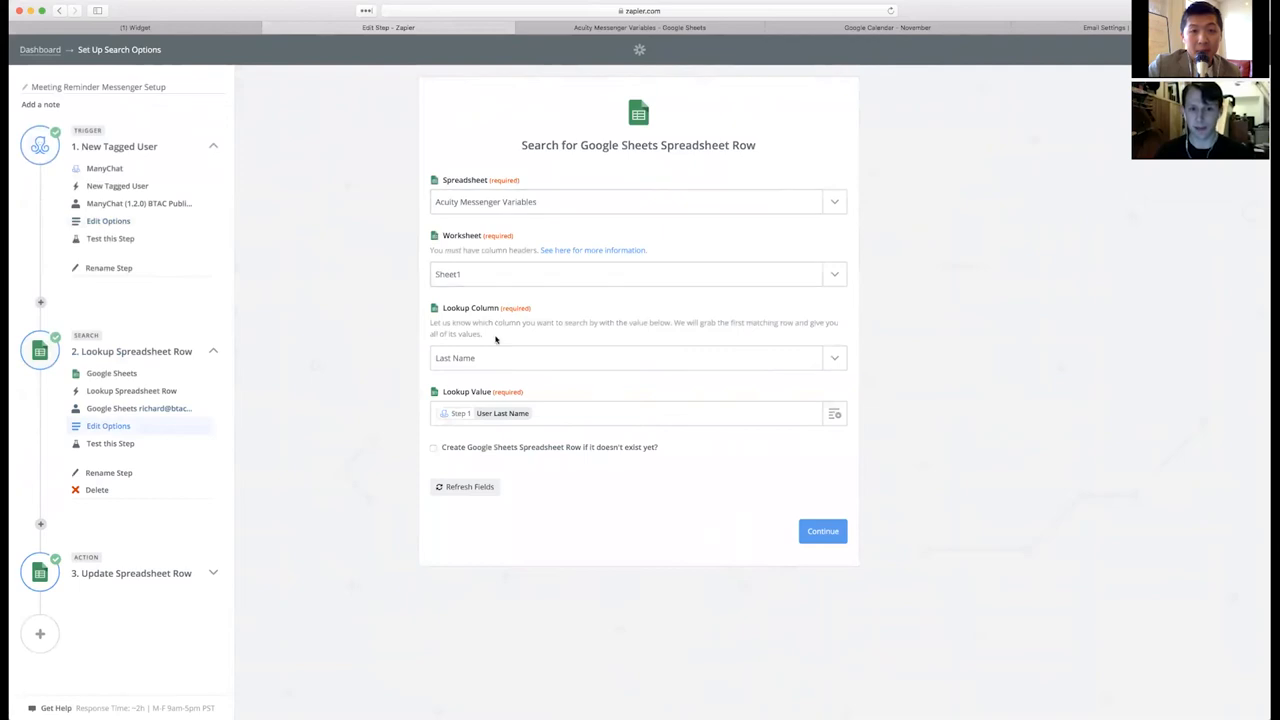
click(500, 412)
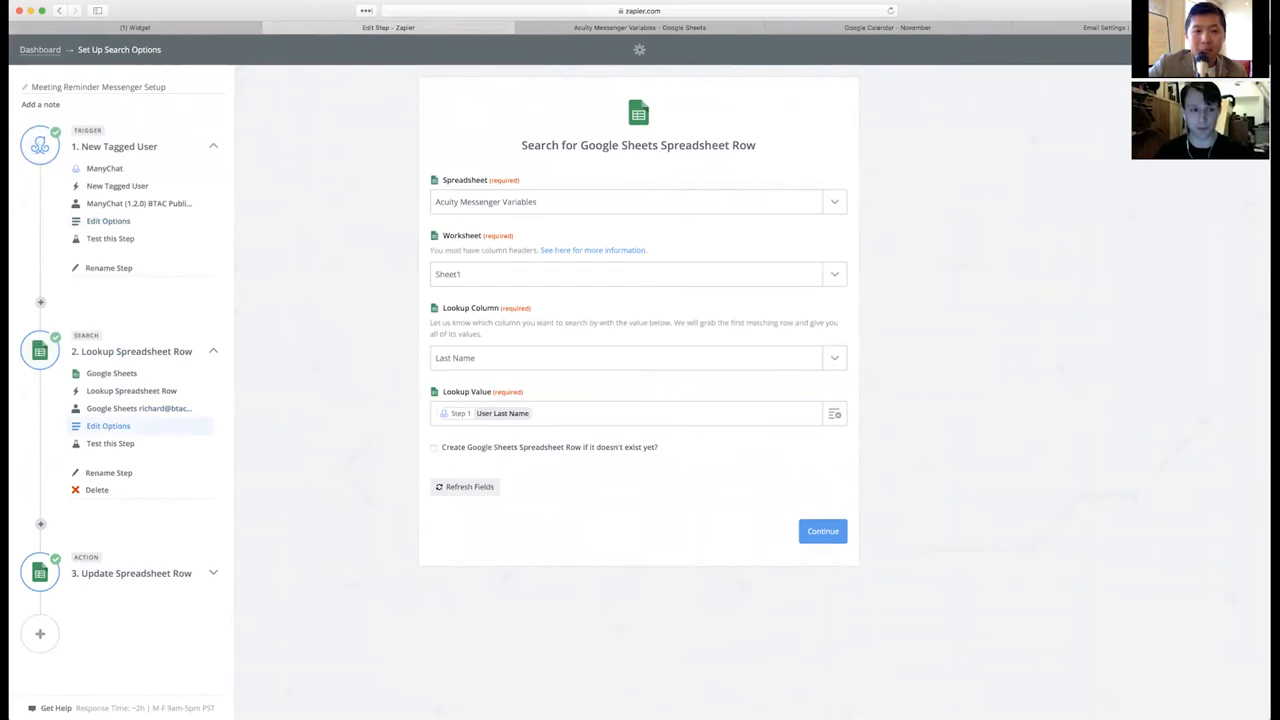
- Review the Update Spreadsheet Row template filling Messenger ID from the ManyChat User ID
click(132, 572)
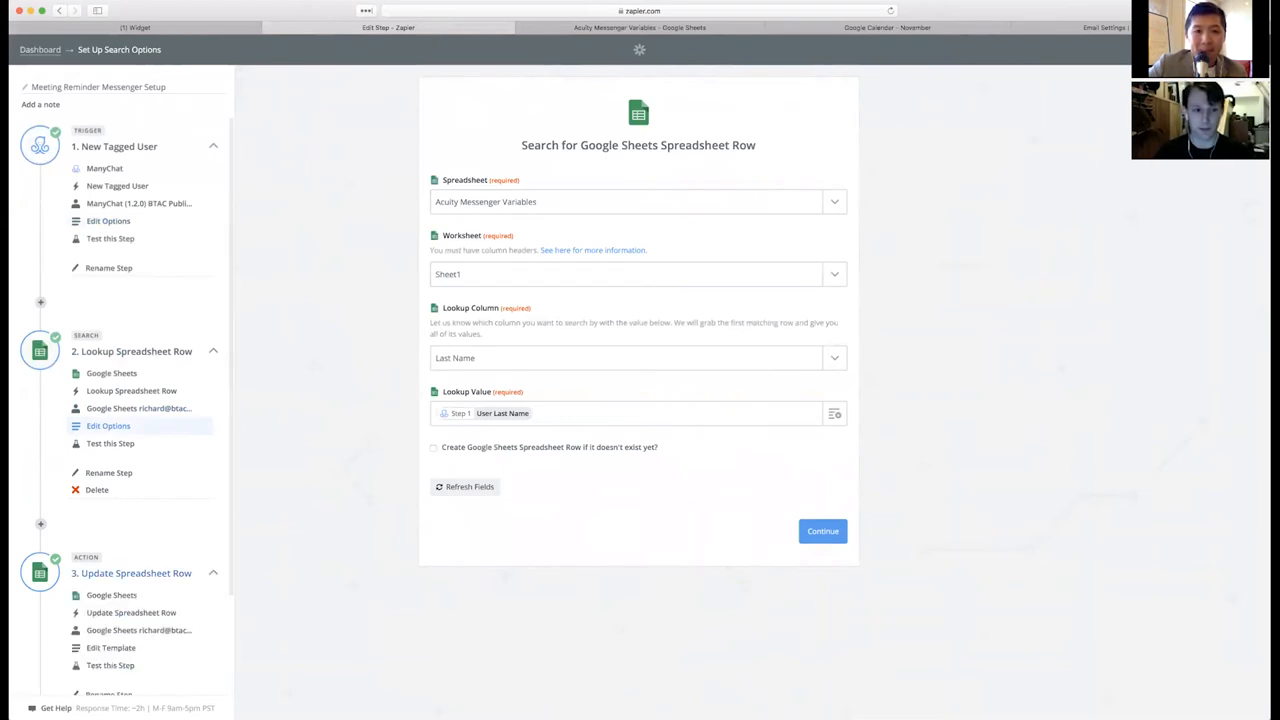
click(112, 648)
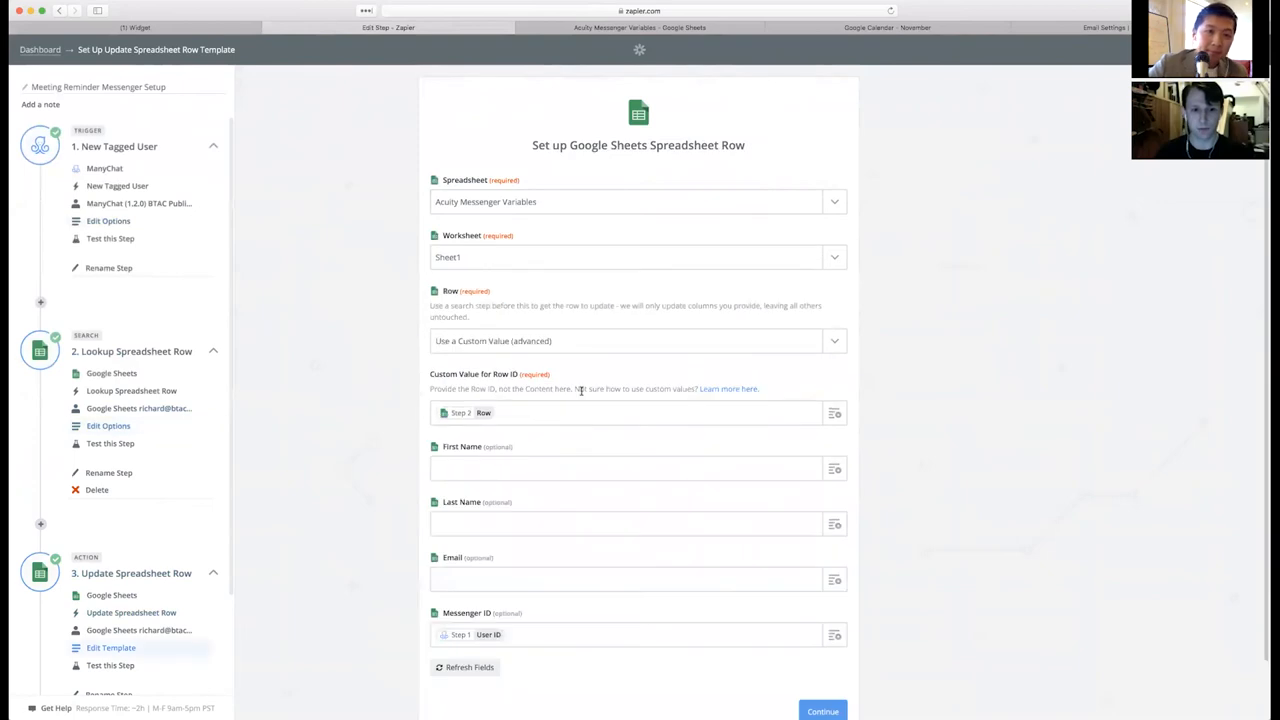
- Leave the zap editor and return to the BTAC Bot Zaps folder on the dashboard
scroll(down, 3)
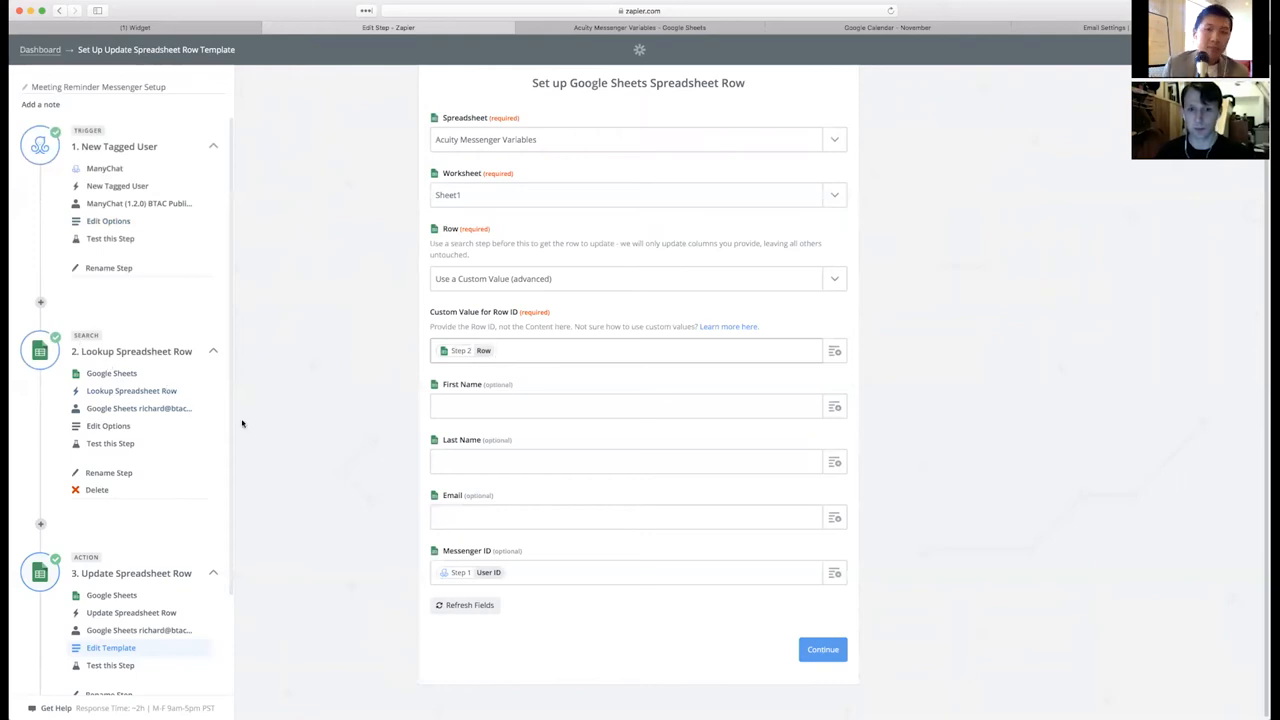
click(640, 350)
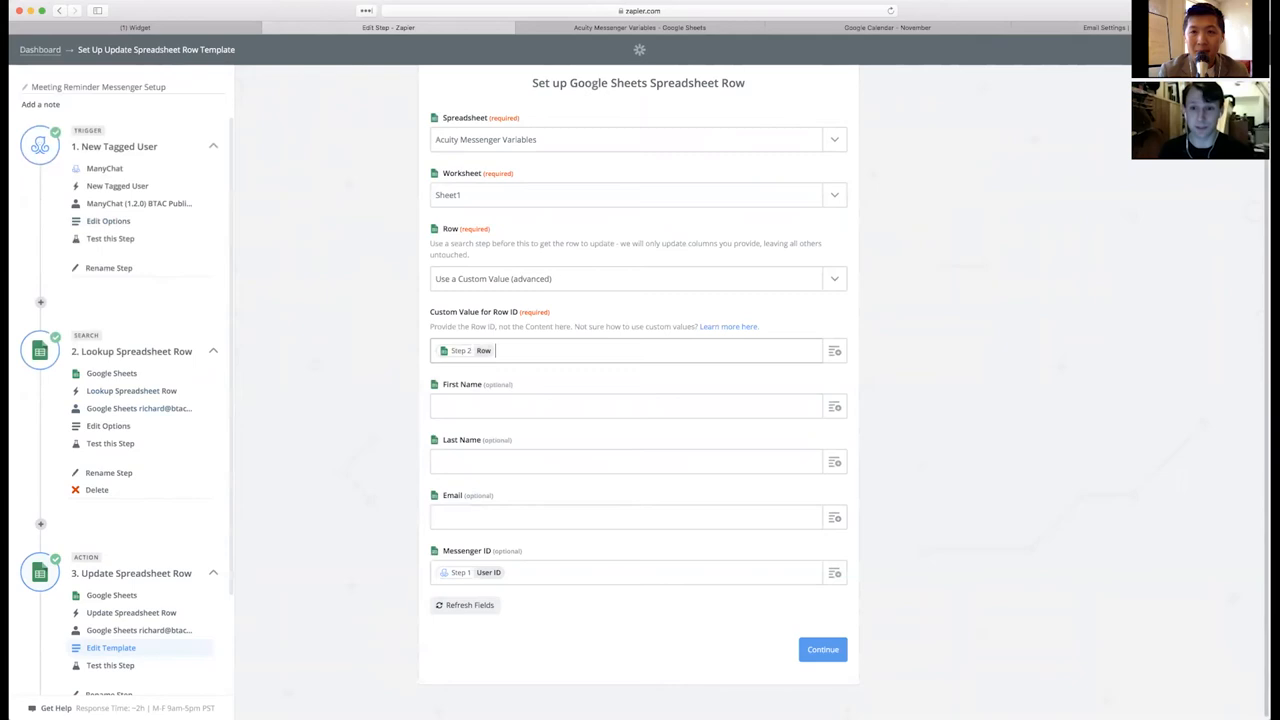
mouse_move(516, 104)
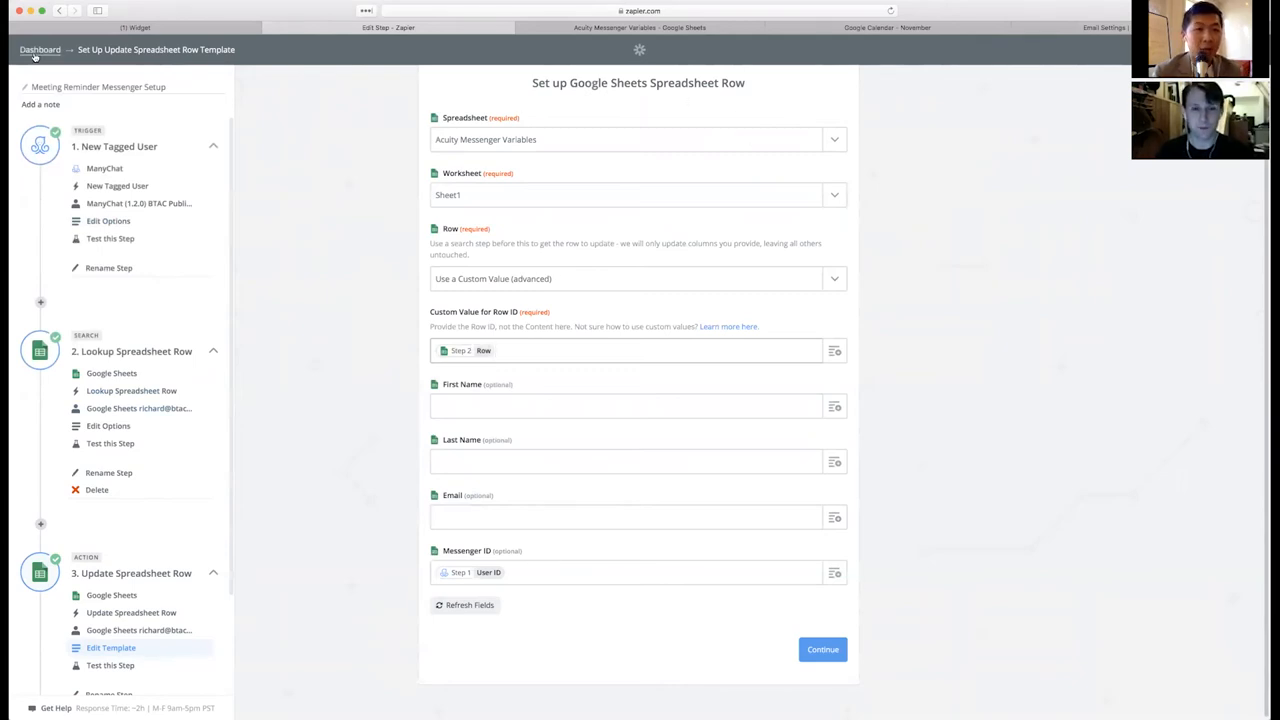
click(40, 48)
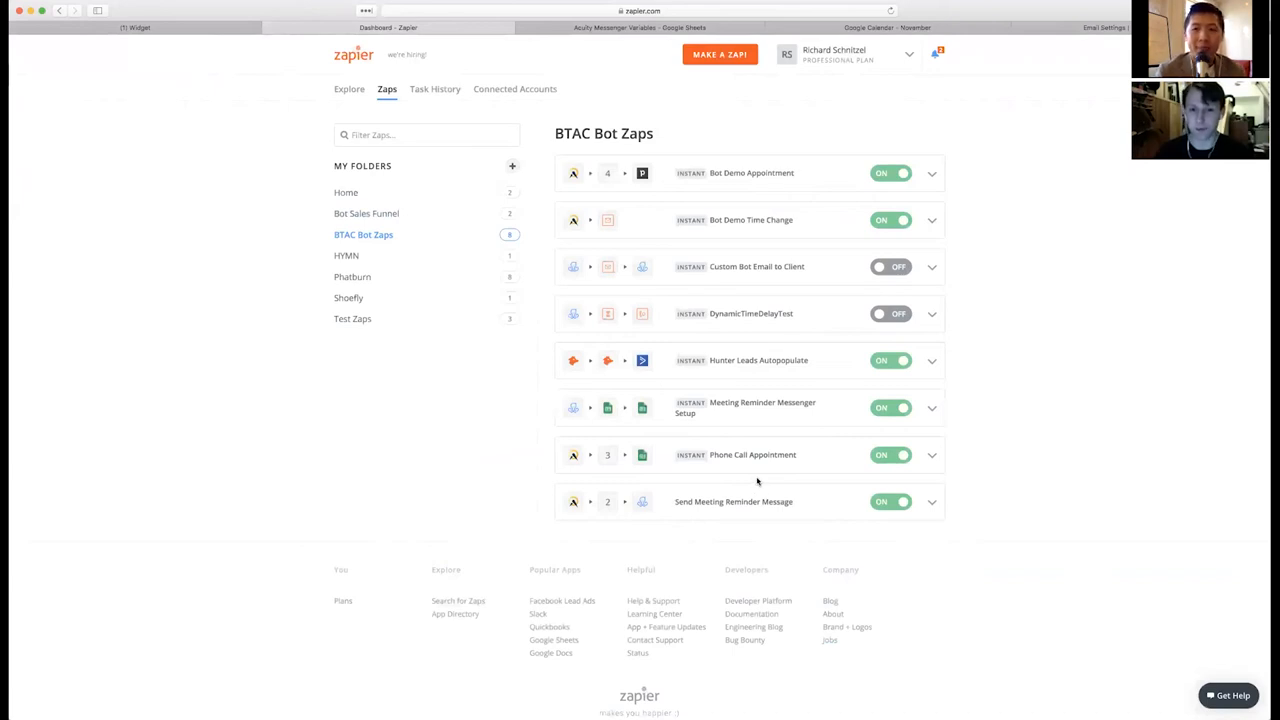
mouse_move(720, 452)
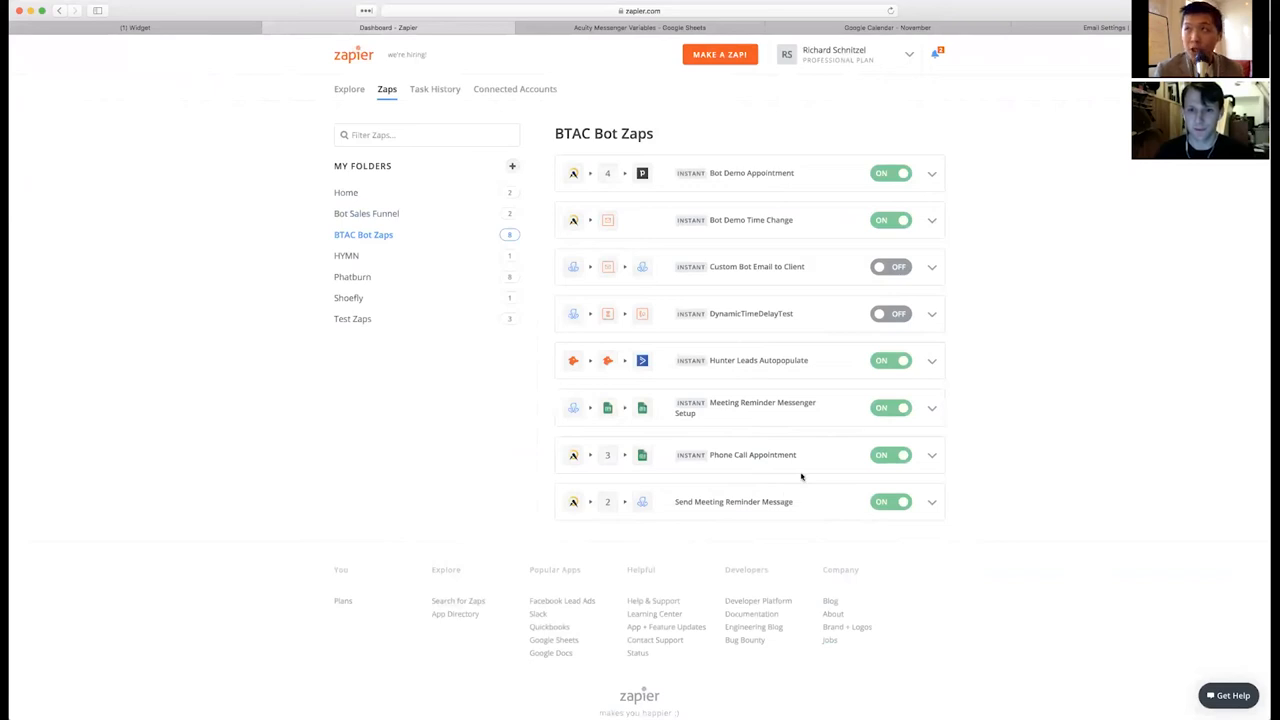
mouse_move(744, 374)
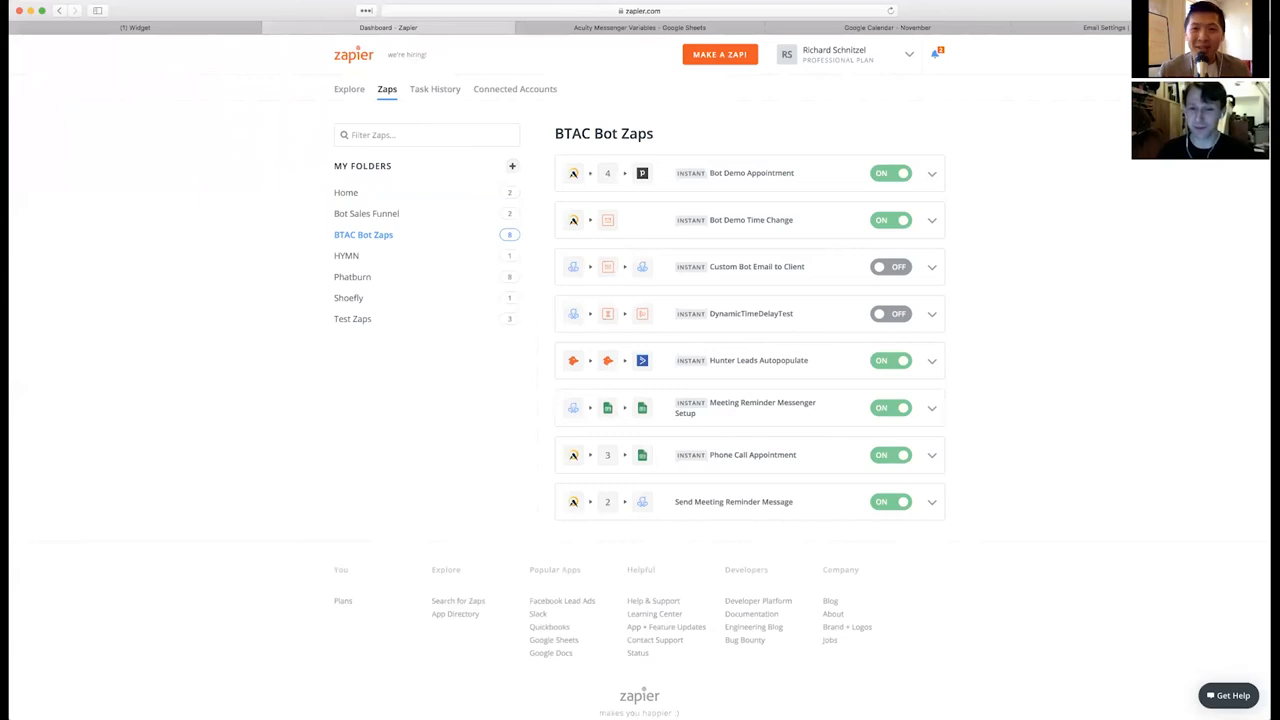
mouse_move(748, 412)
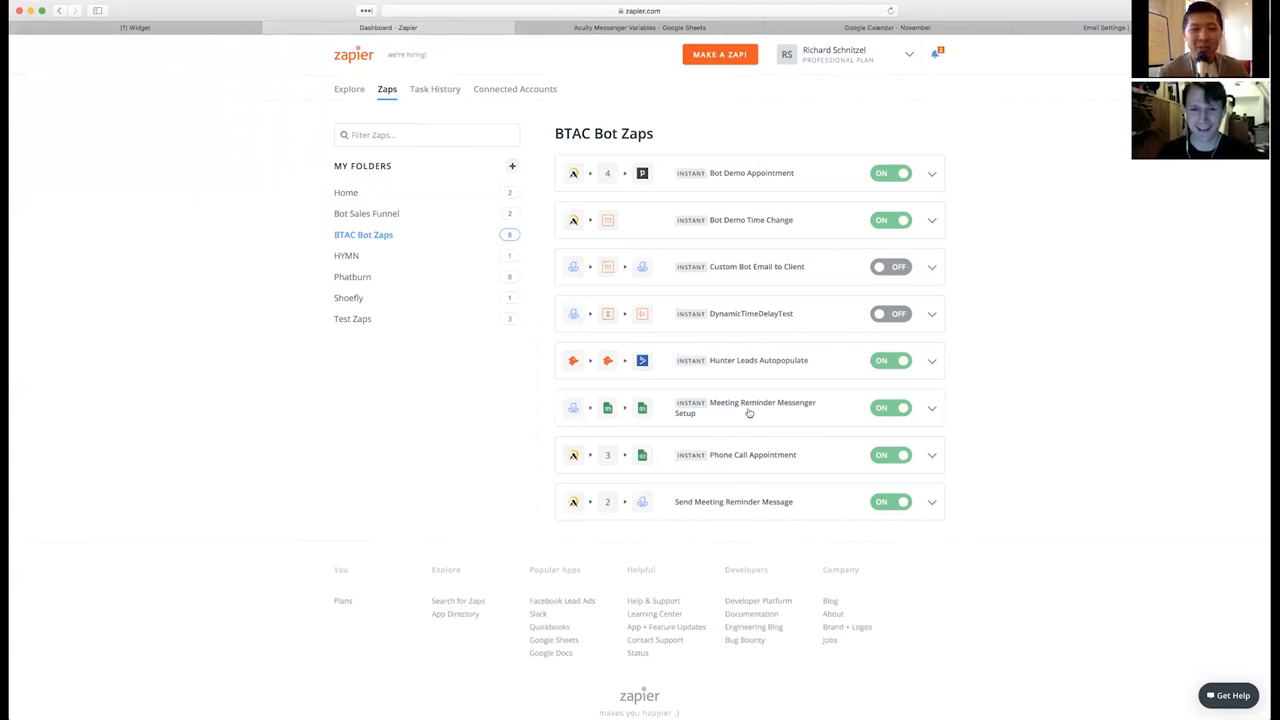
mouse_move(736, 468)
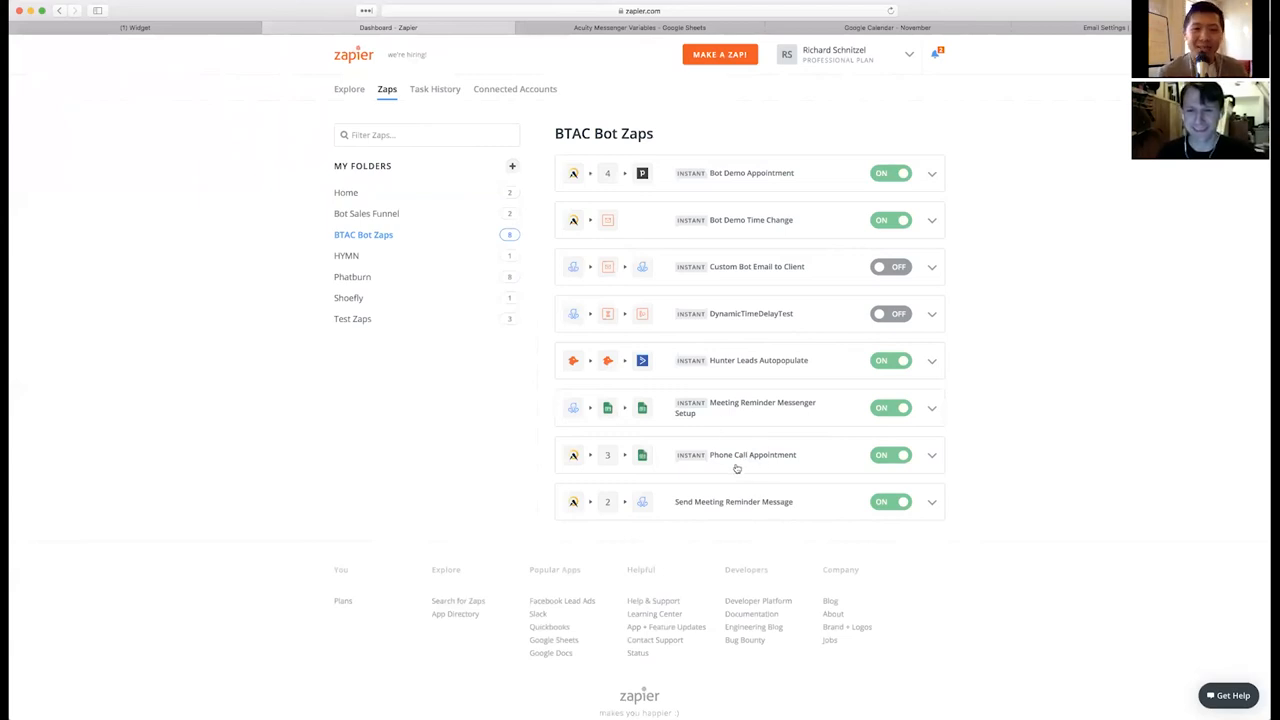
mouse_move(732, 464)
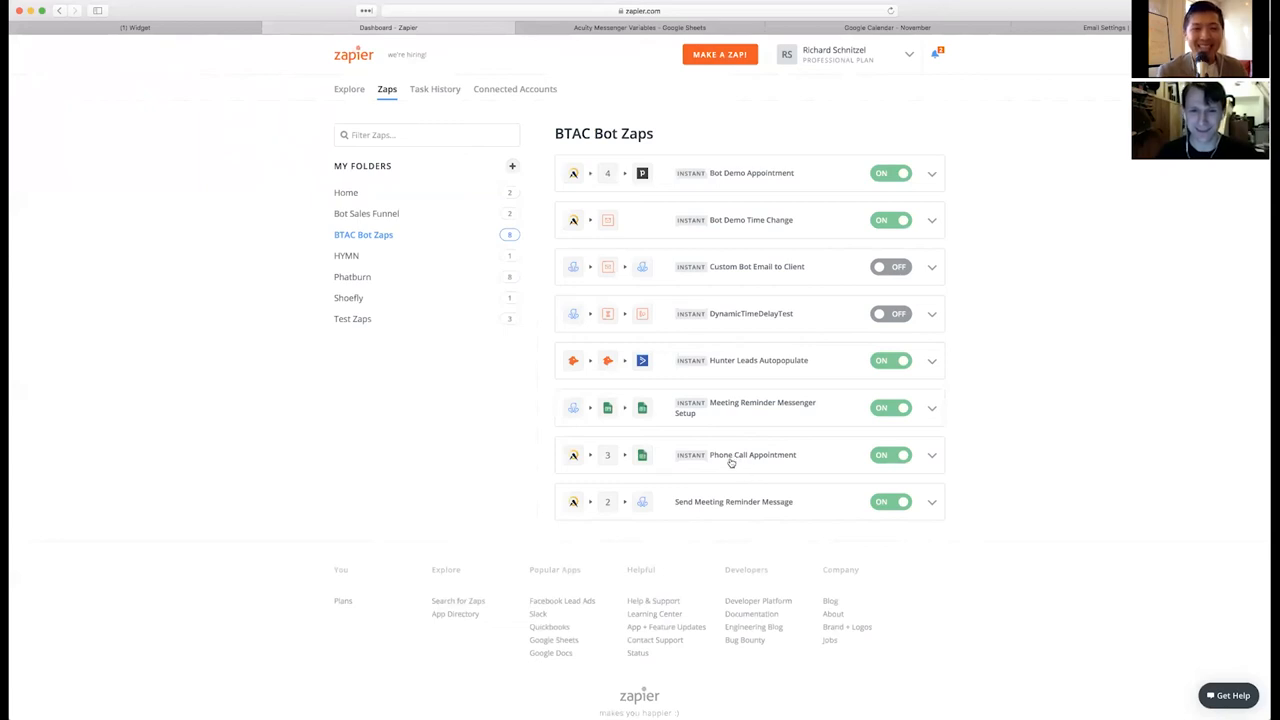
mouse_move(730, 462)
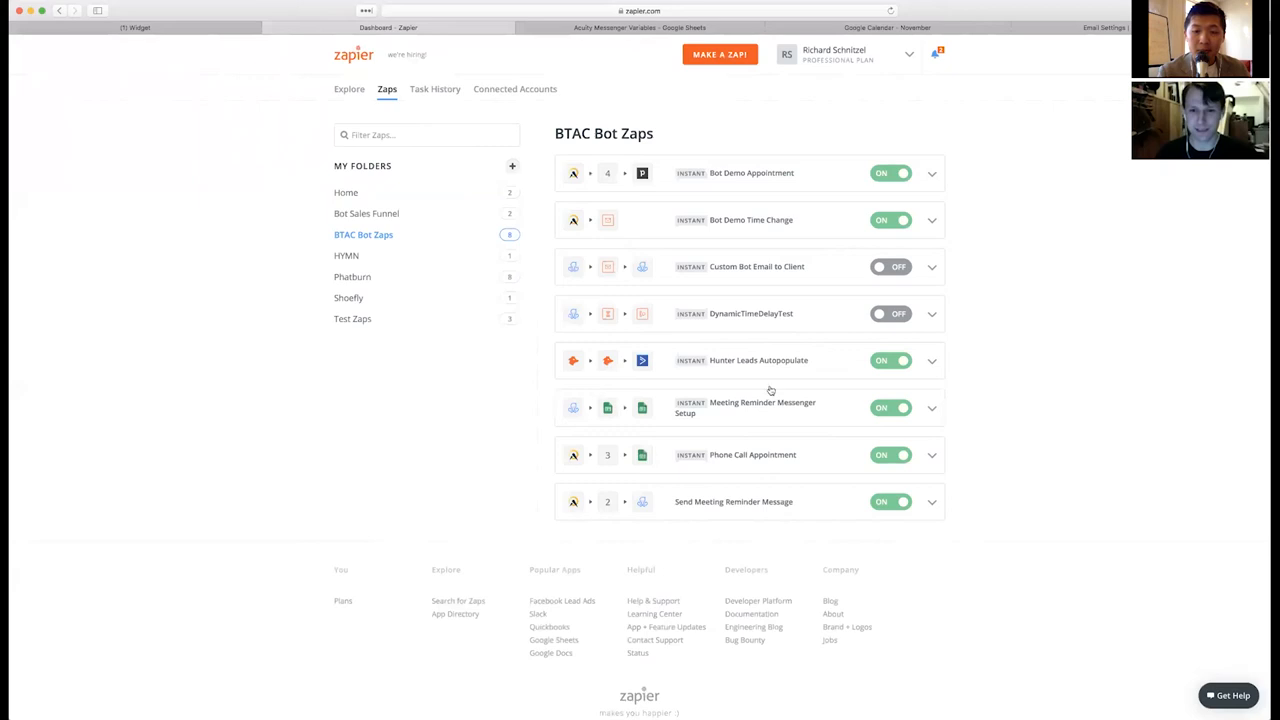
mouse_move(730, 458)
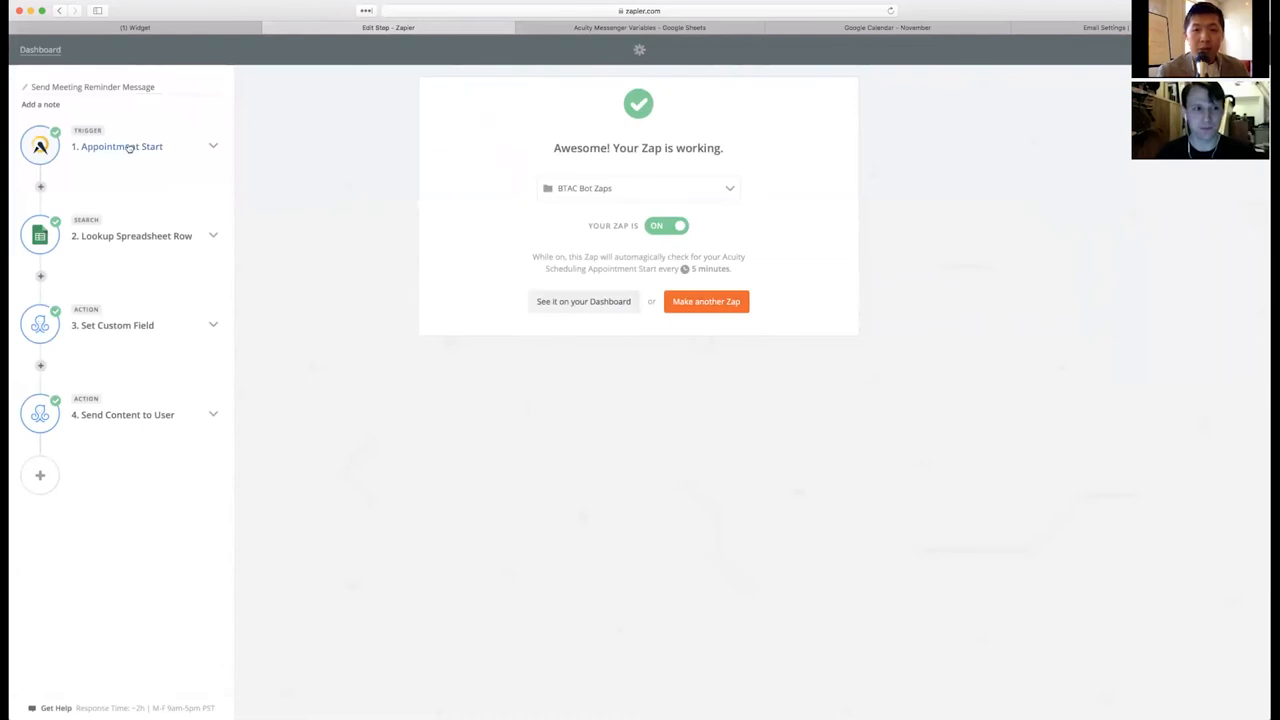
- Review the Appointment Start trigger's timing options
click(120, 146)
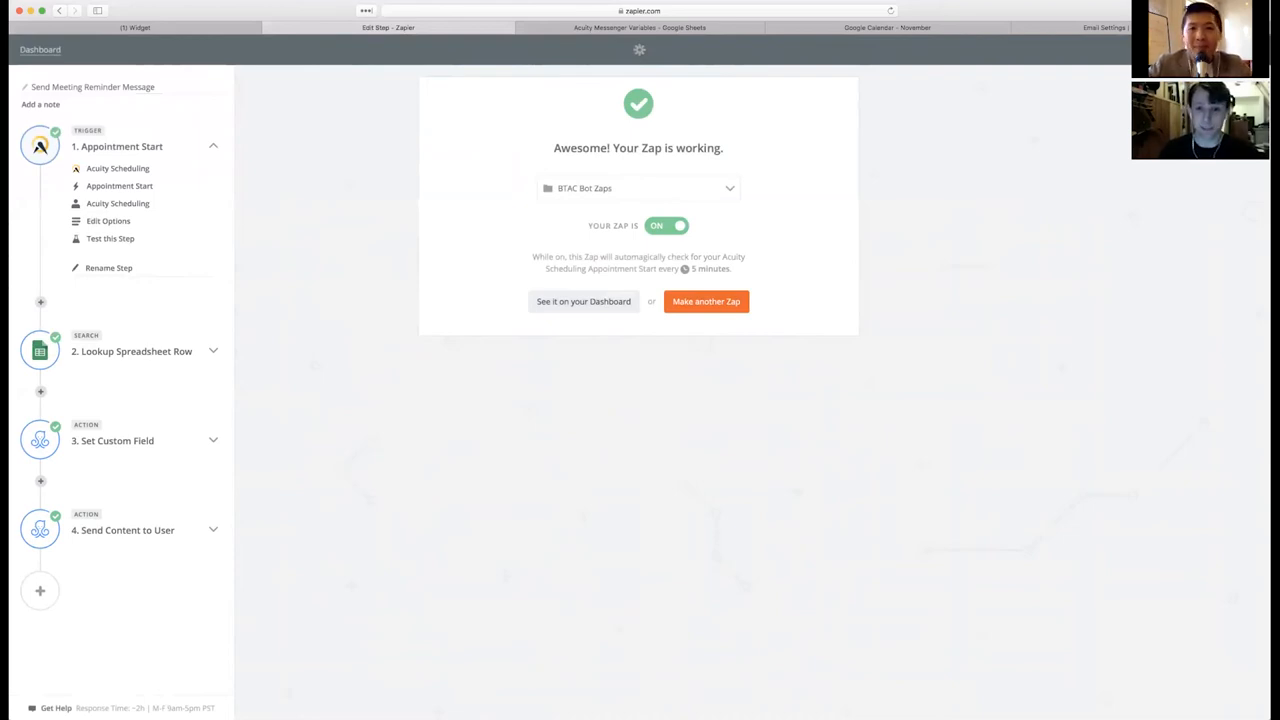
click(108, 220)
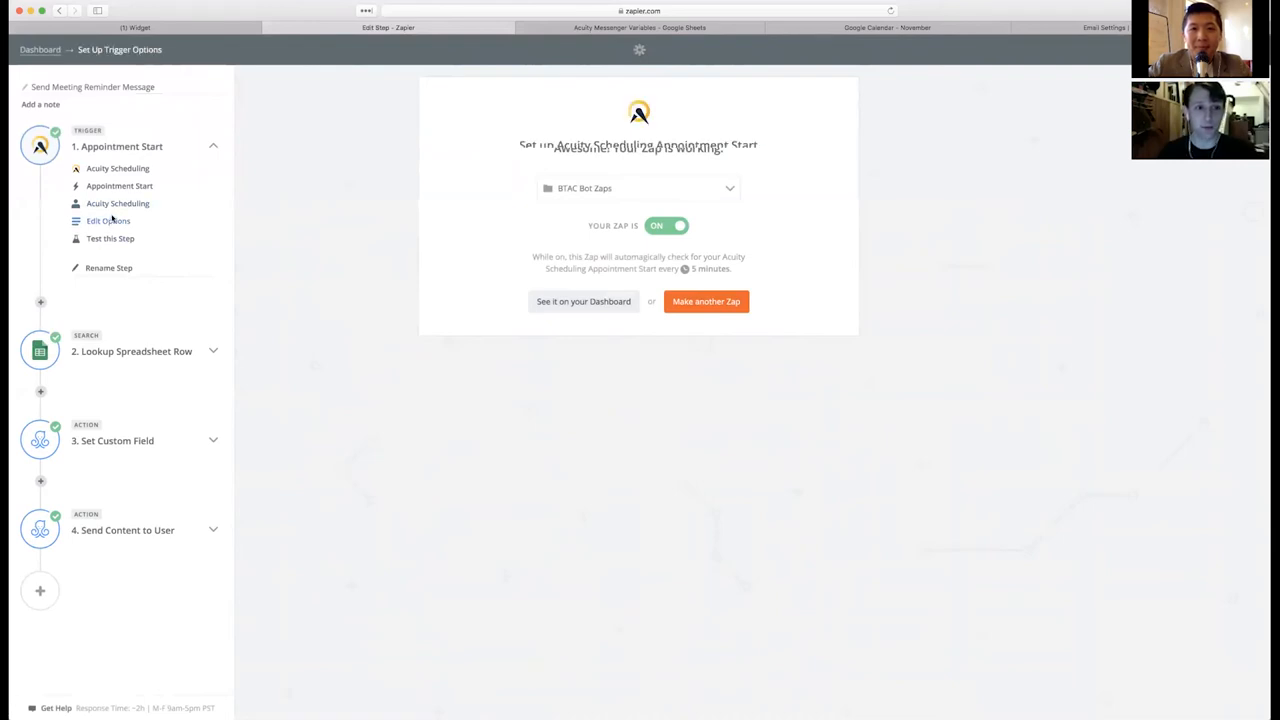
click(108, 220)
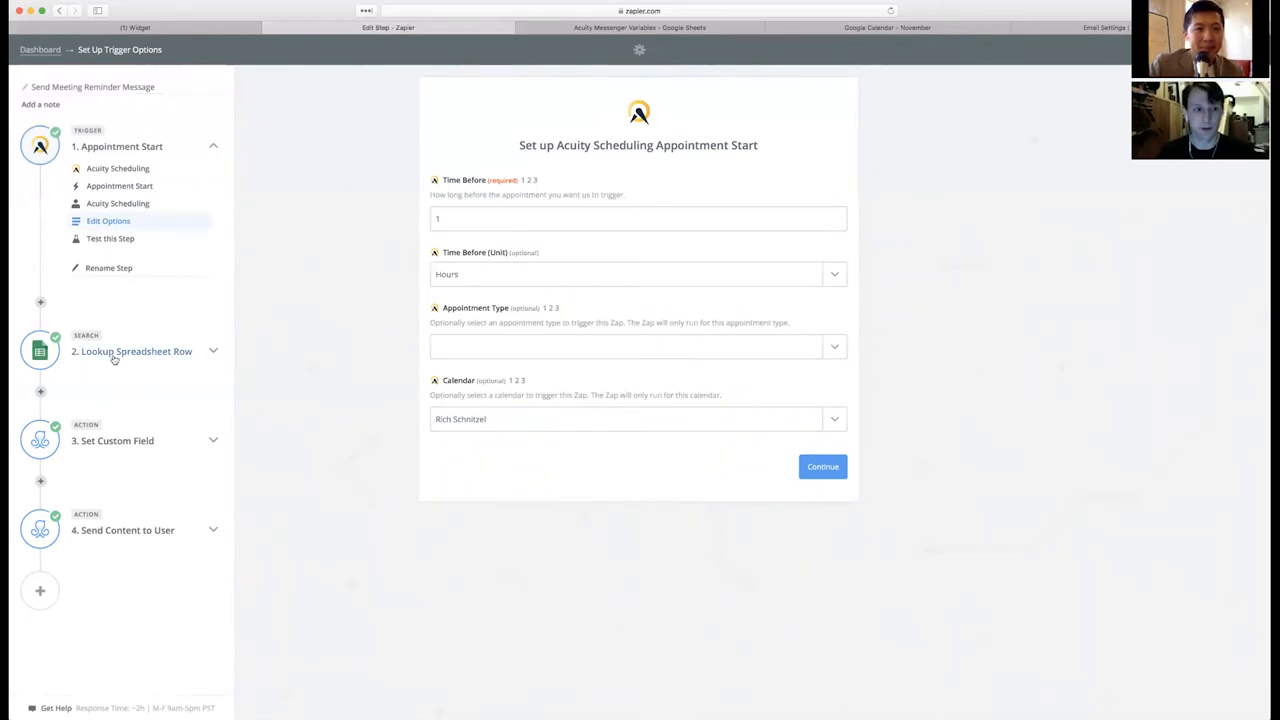
- Review the spreadsheet last-name lookup and the Set Custom Field meeting update template
click(132, 352)
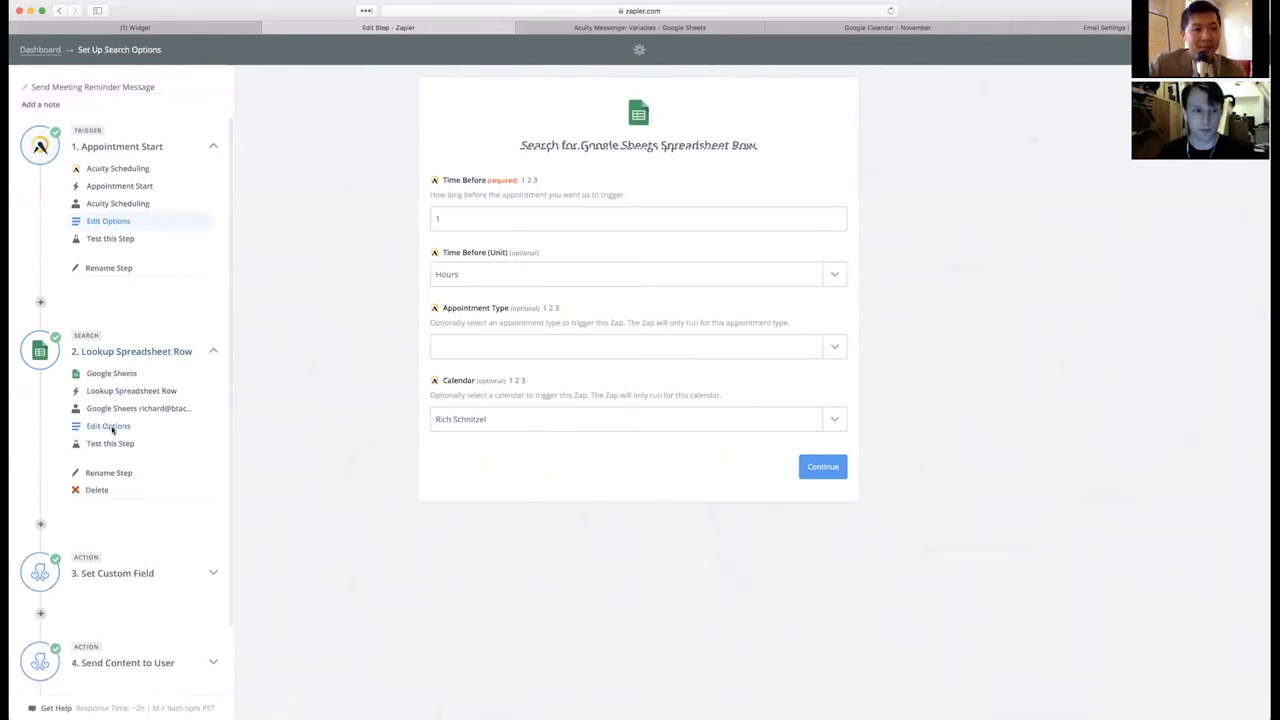
click(108, 424)
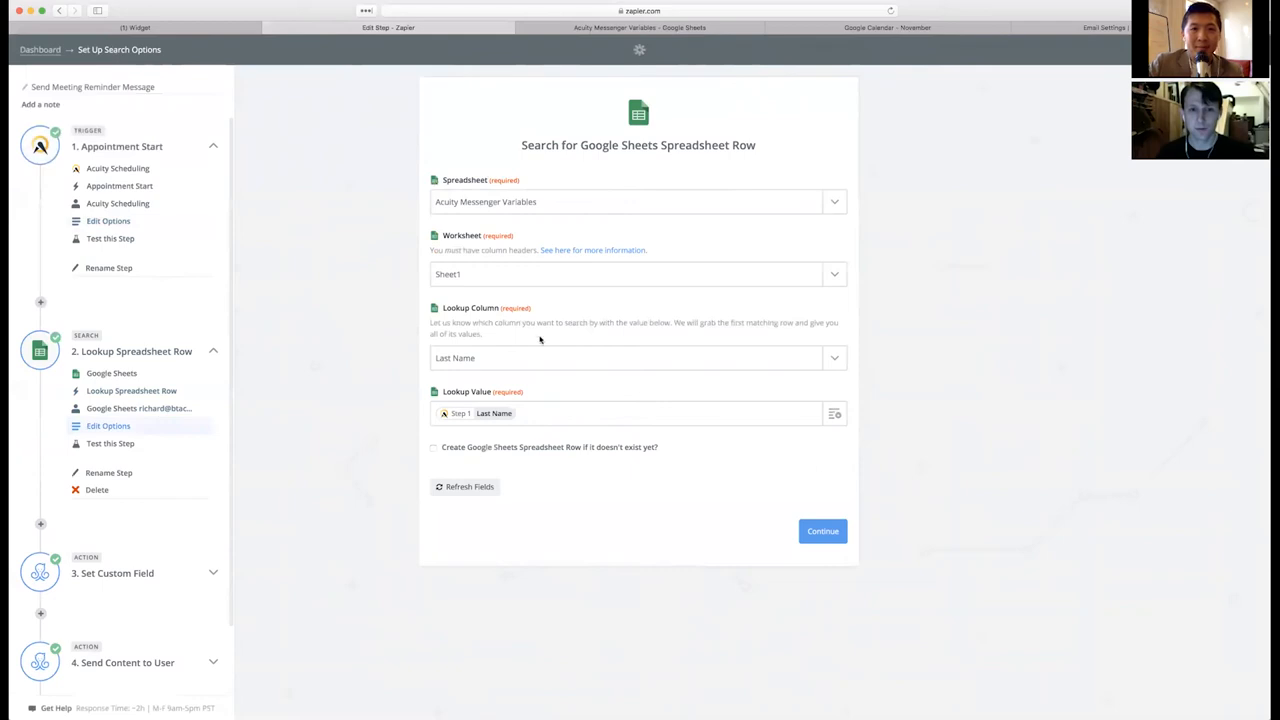
click(540, 412)
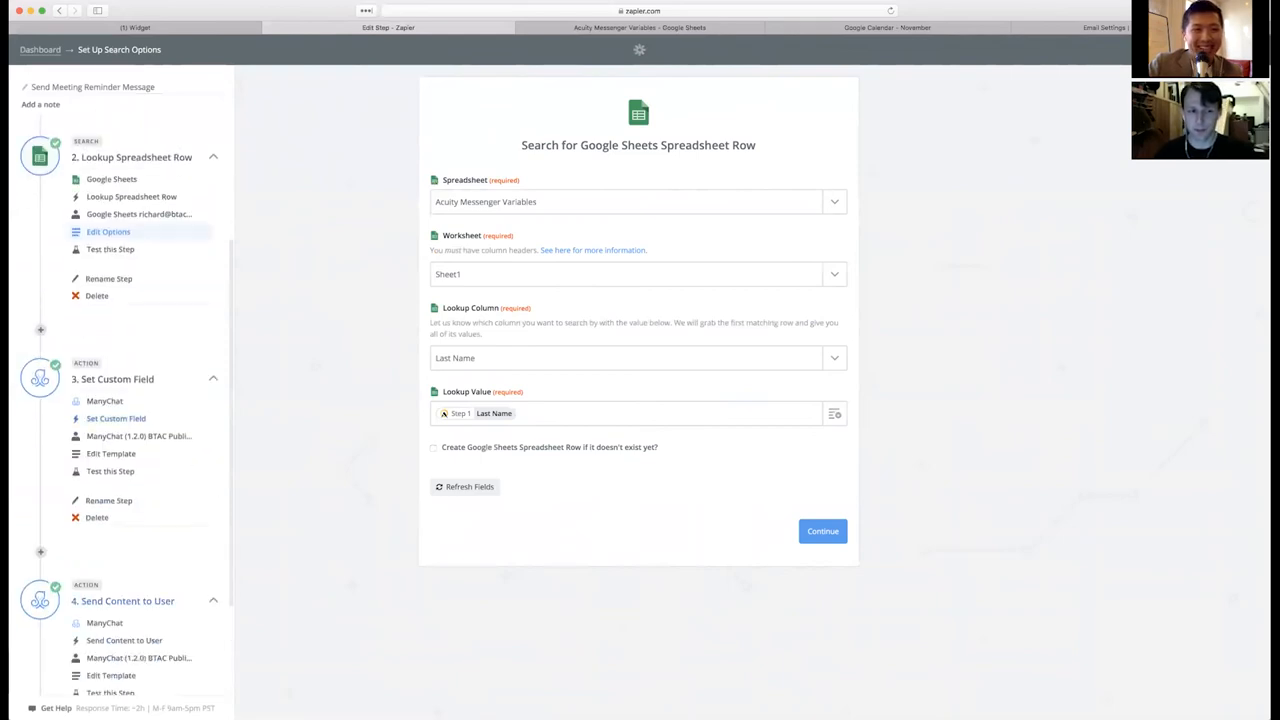
scroll(down, 3)
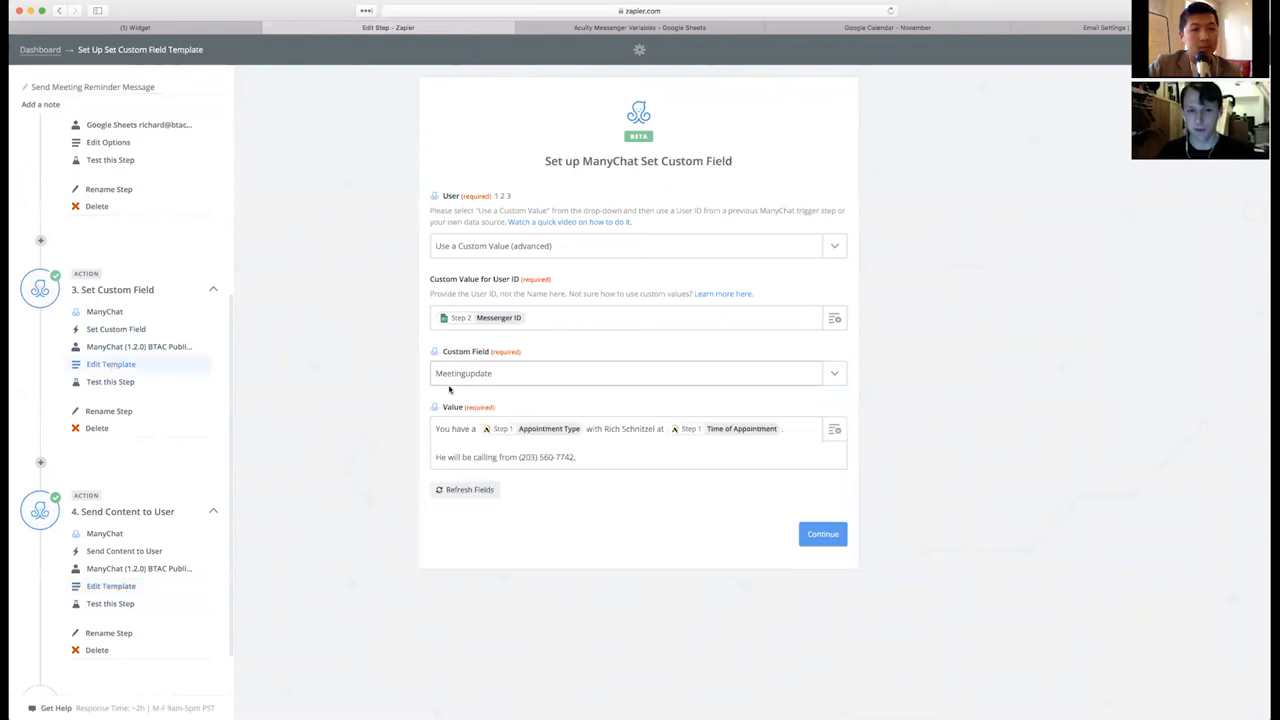
- Review the Send Content to User step sending Meeting Update content to the Messenger ID
click(508, 374)
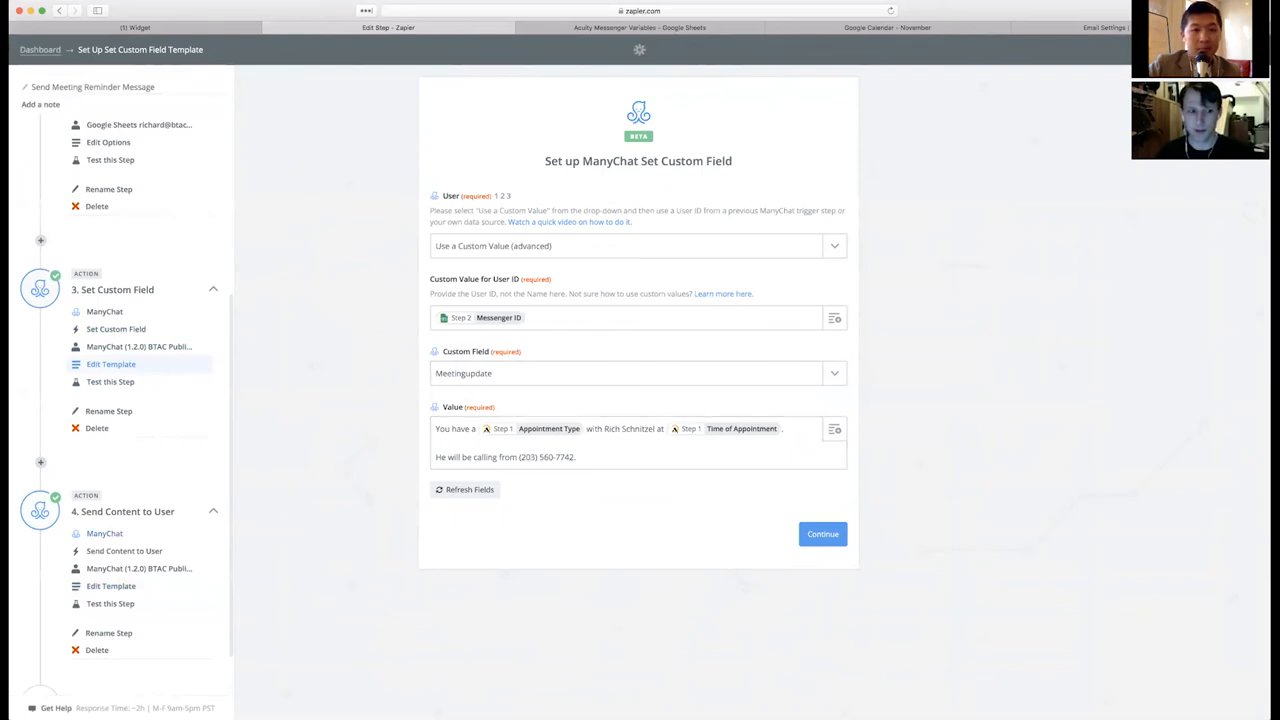
click(112, 584)
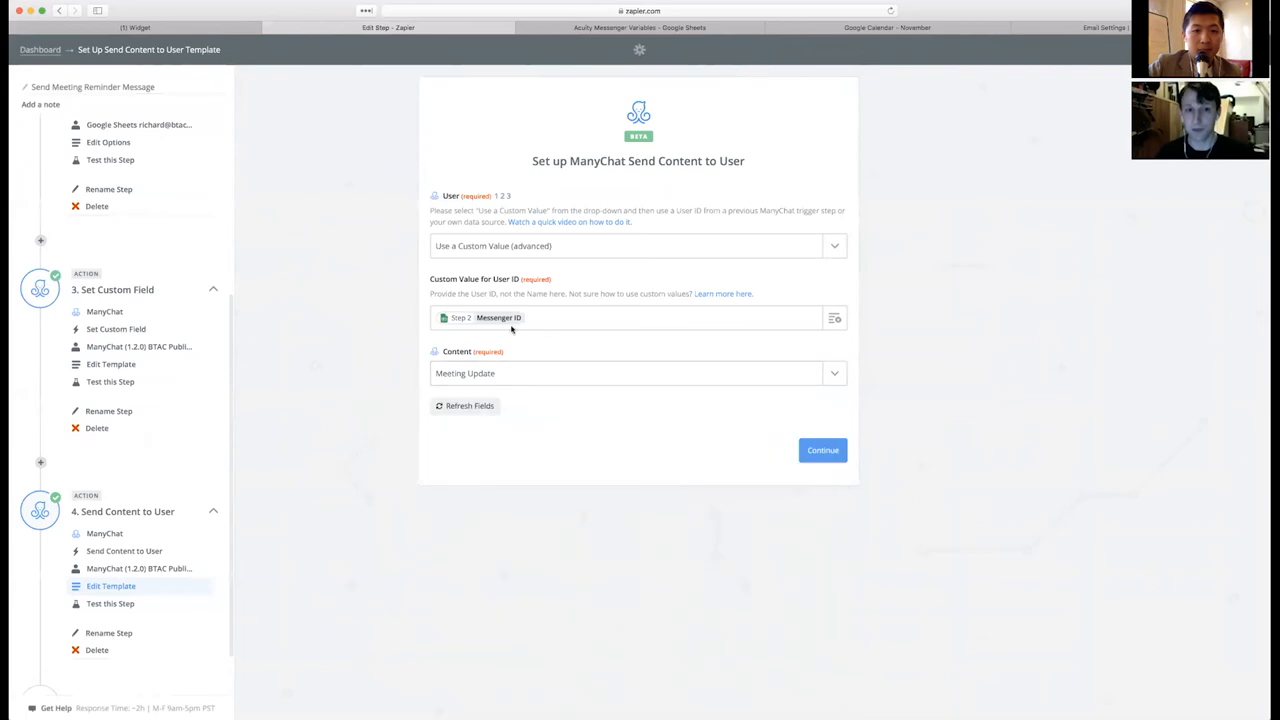
mouse_move(628, 390)
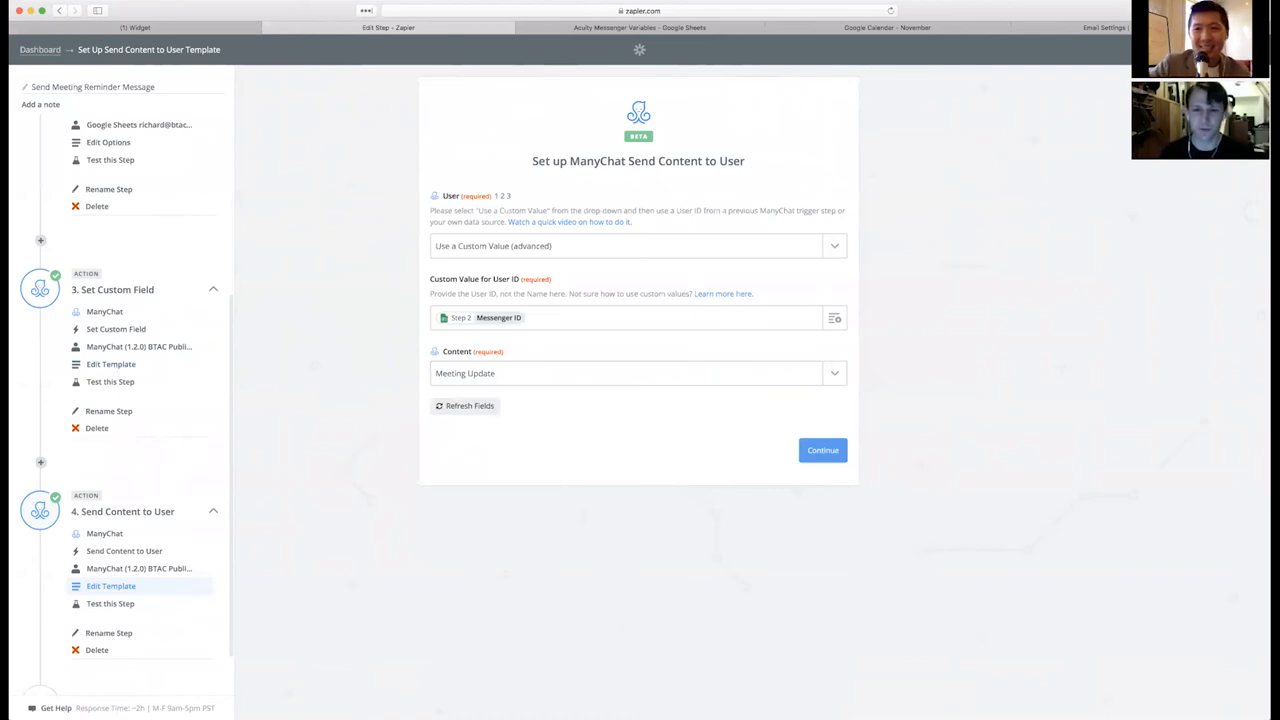
mouse_move(578, 436)
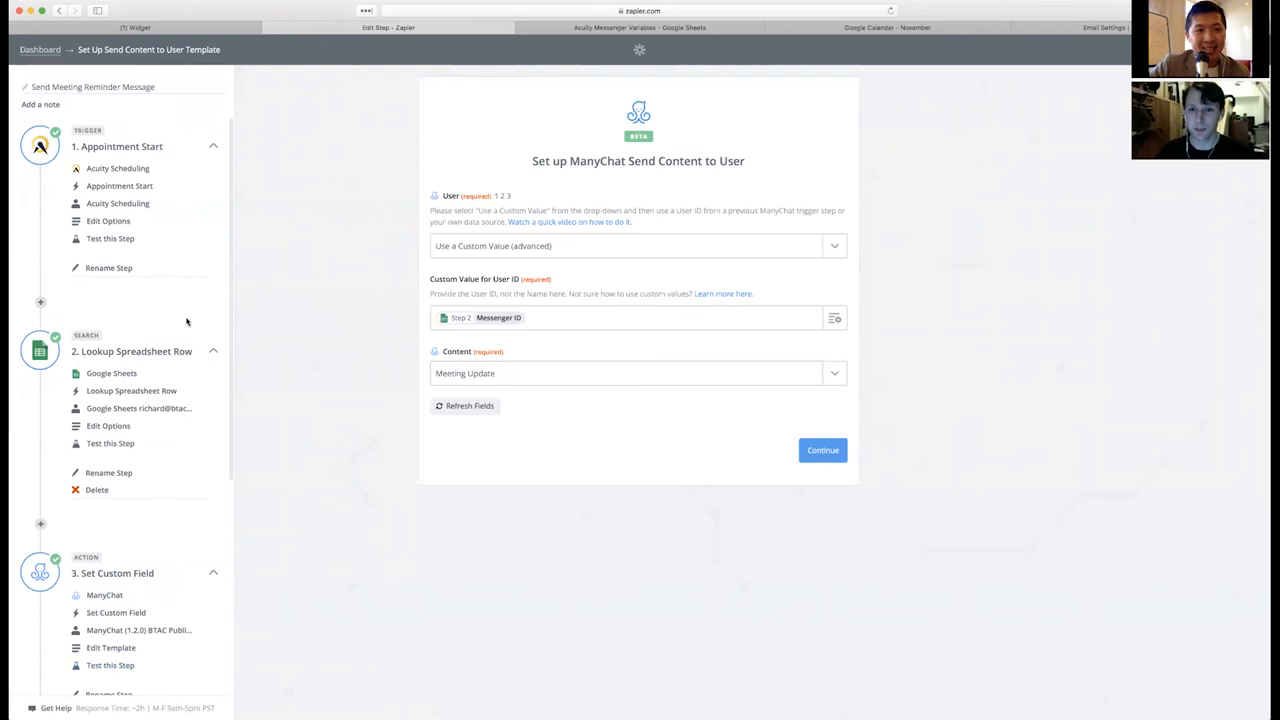
mouse_move(184, 328)
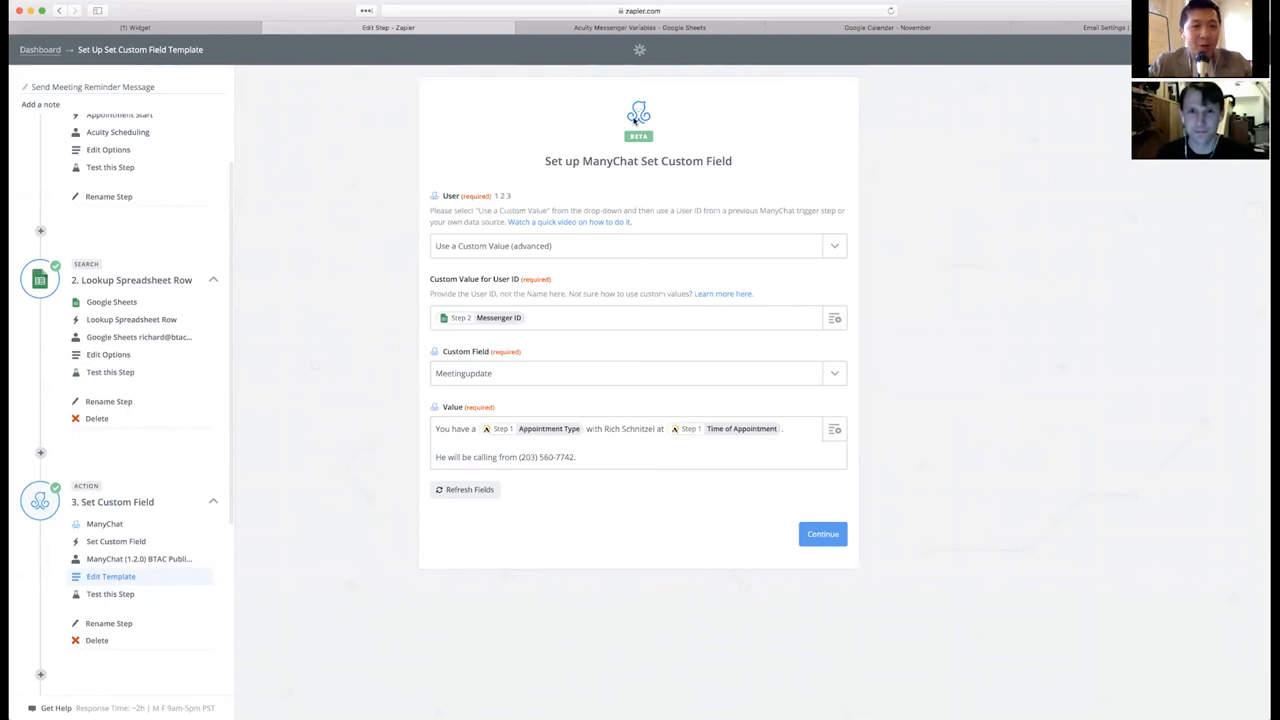
mouse_move(632, 188)
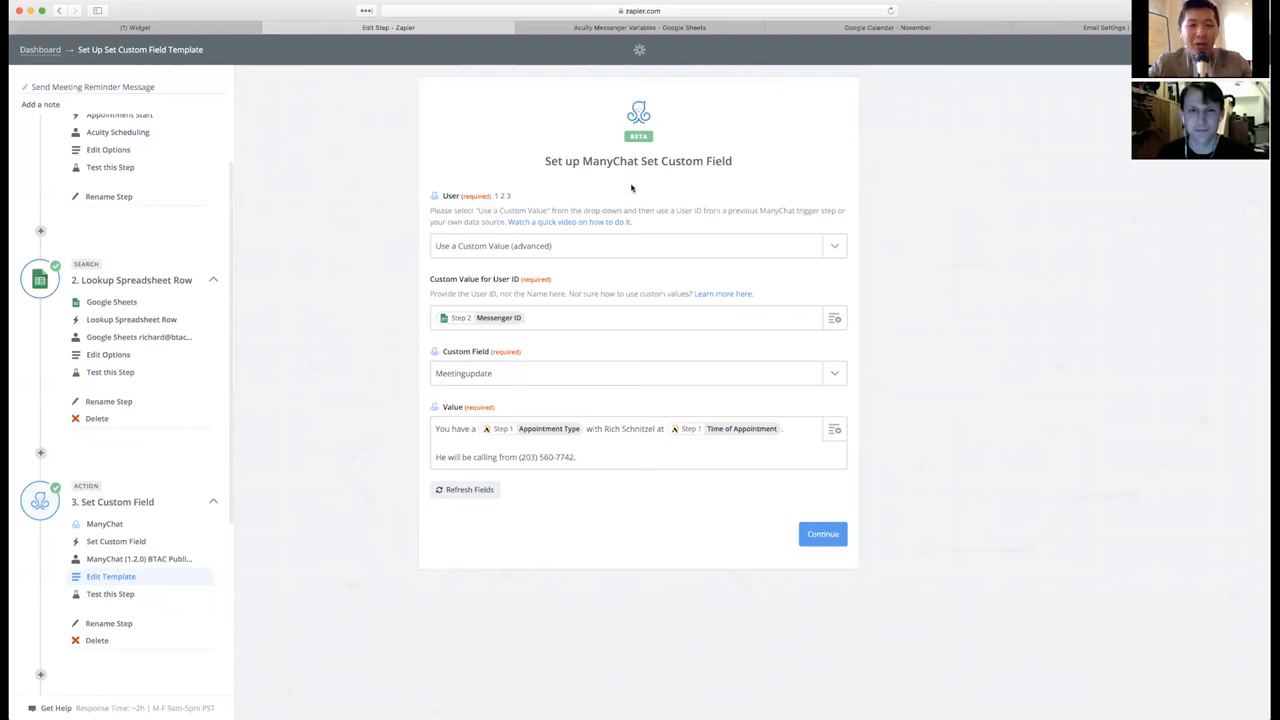